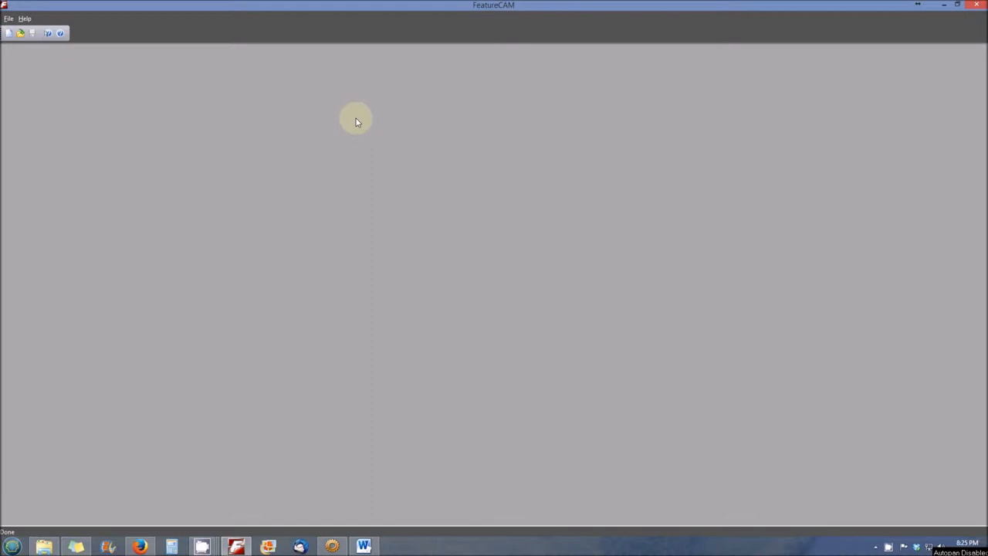
Start a new Turn/Mill part document in inches from the File menu.
left_click(9, 18)
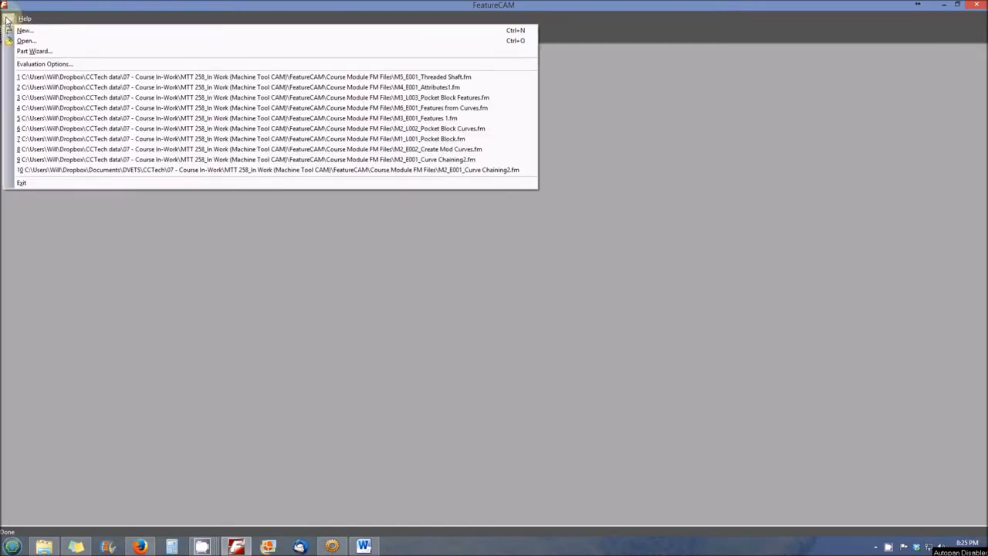
mouse_move(25, 31)
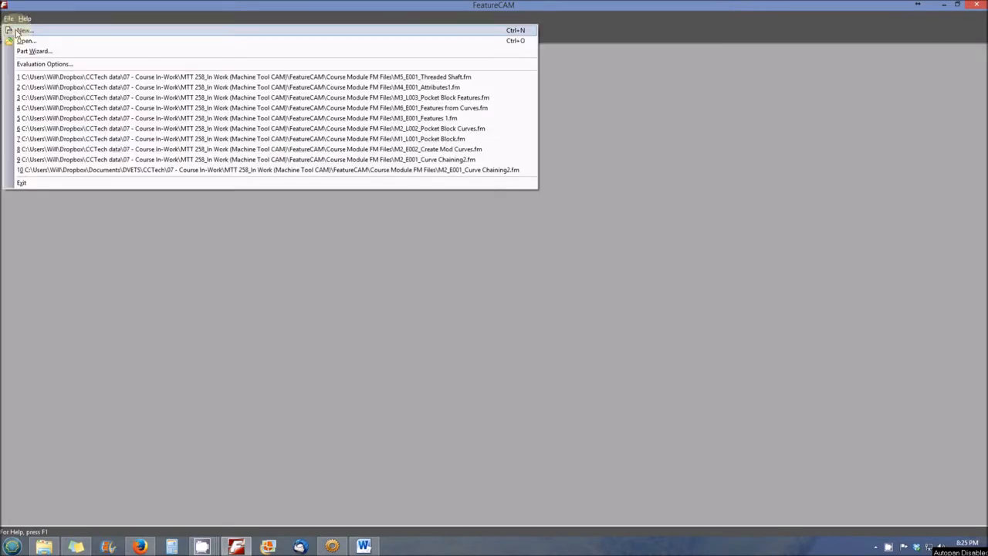
left_click(23, 31)
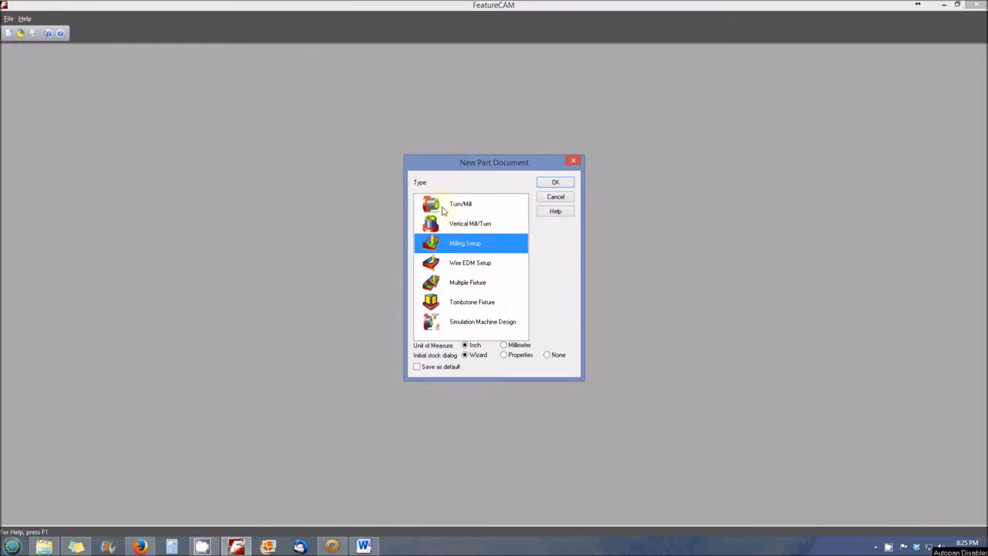
left_click(460, 204)
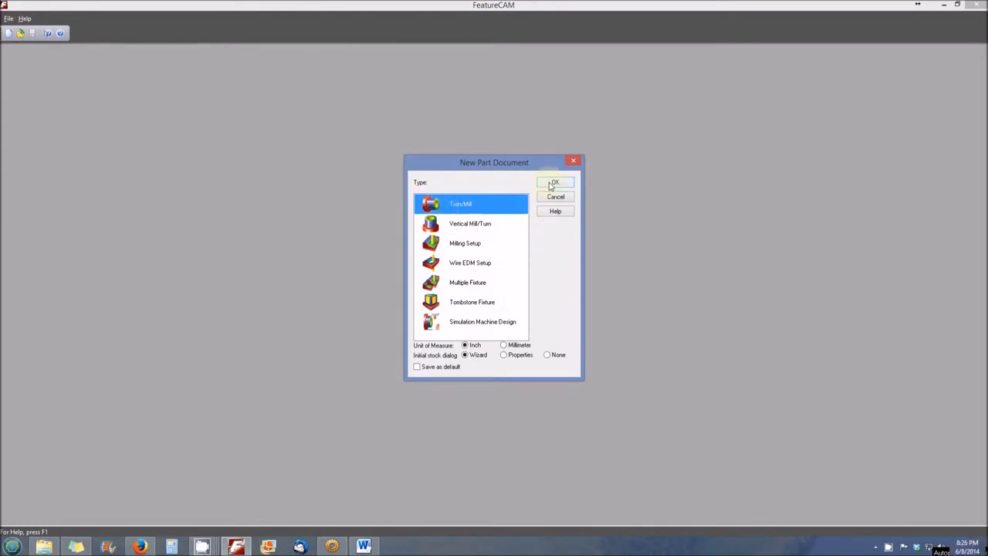
Complete the stock wizard: round aluminum stock, 1.25 in OD, 3.0 in long along Z.
left_click(554, 182)
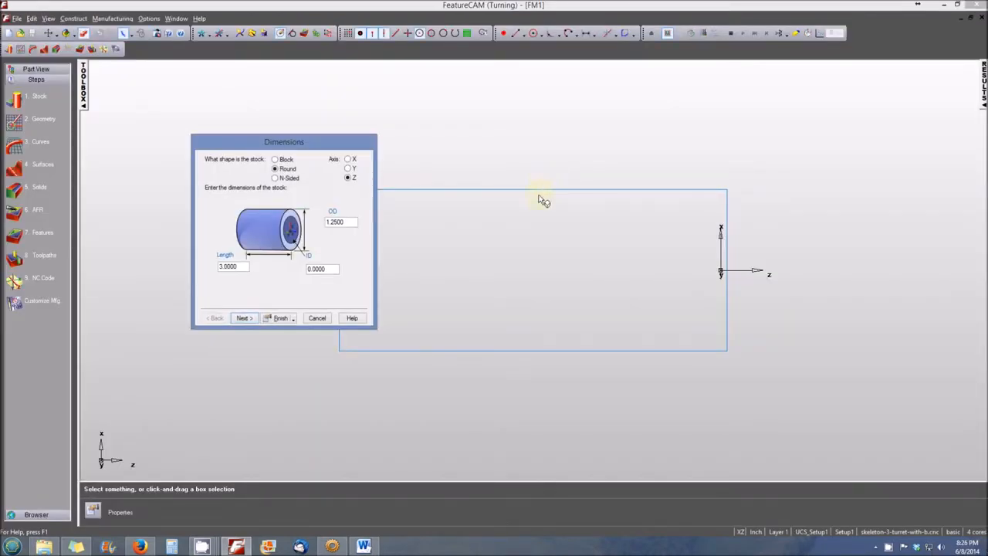
mouse_move(444, 290)
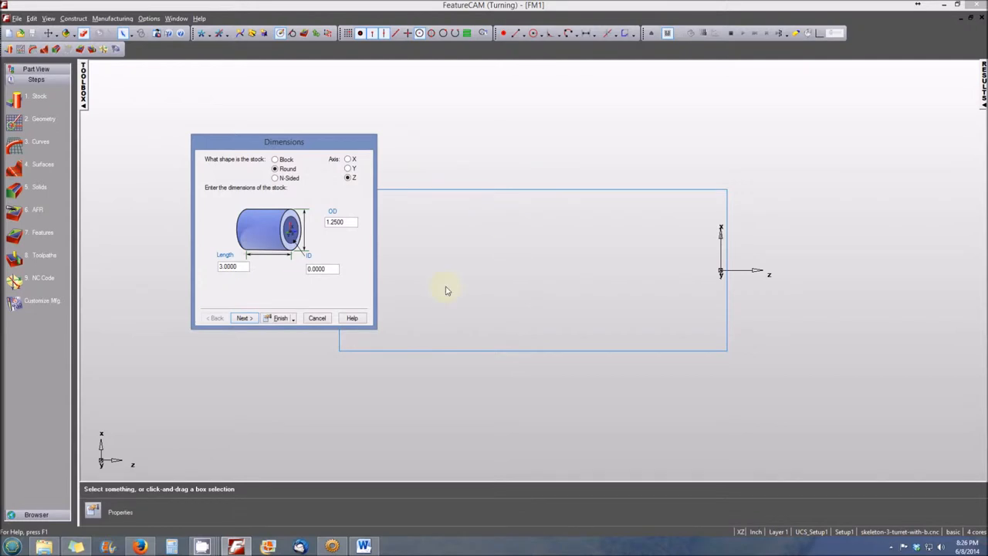
left_click(341, 222)
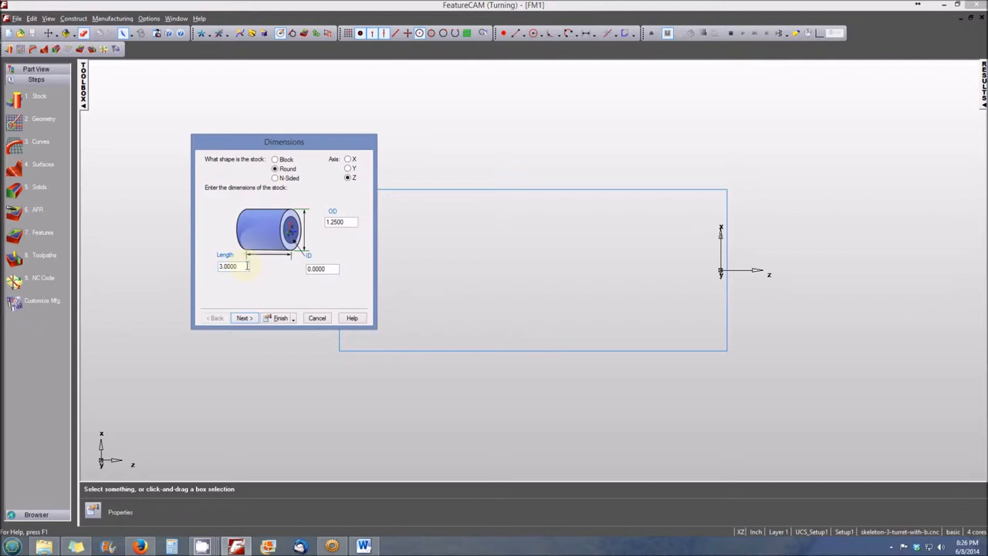
left_click(244, 318)
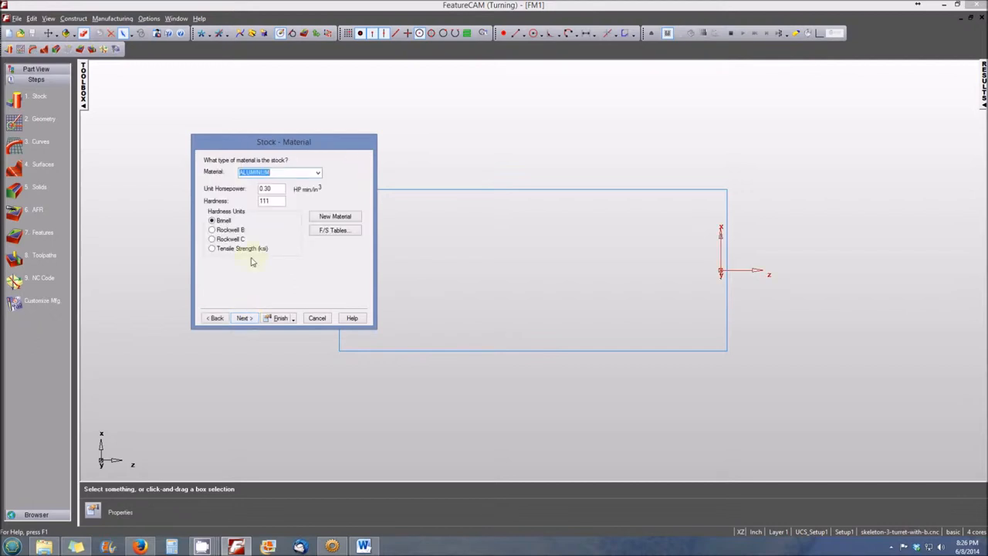
left_click(316, 171)
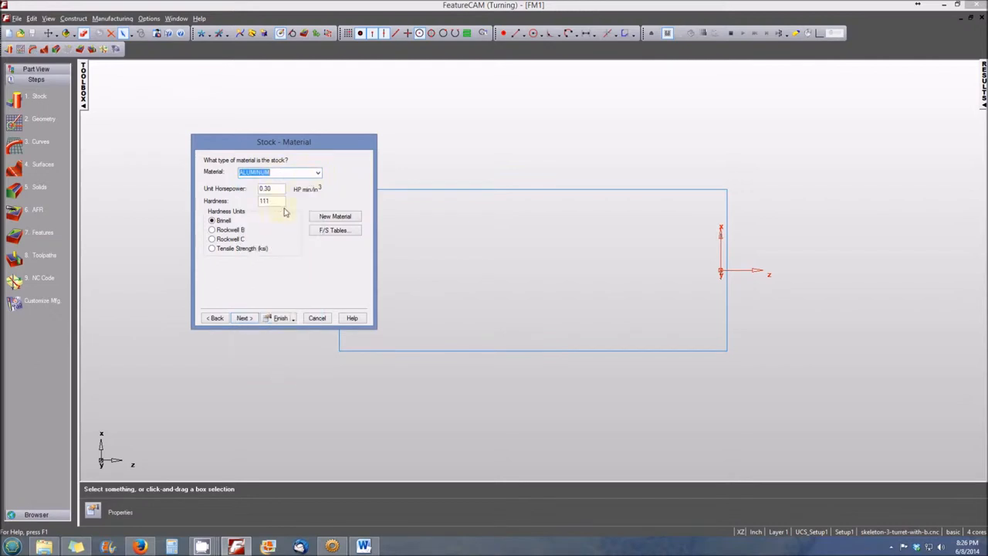
mouse_move(242, 318)
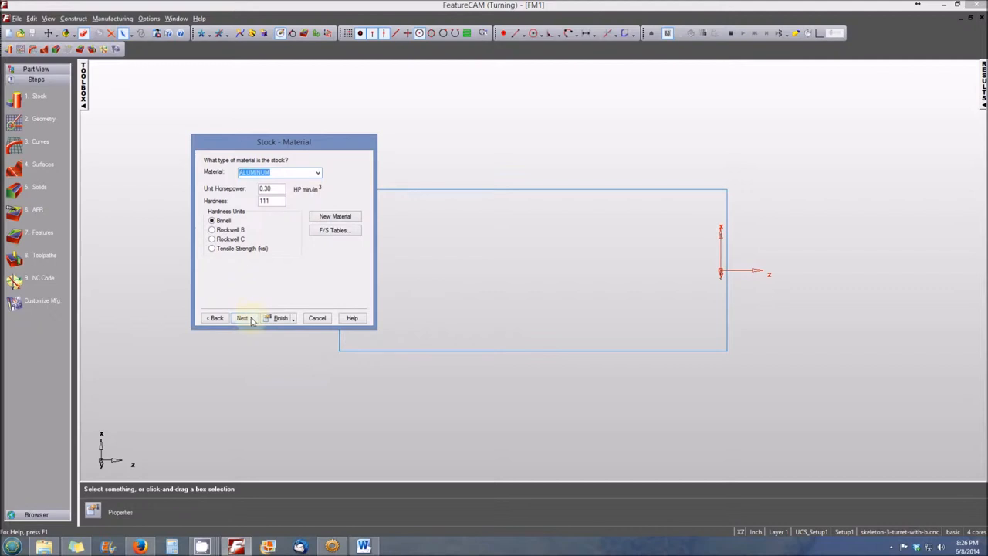
left_click(242, 318)
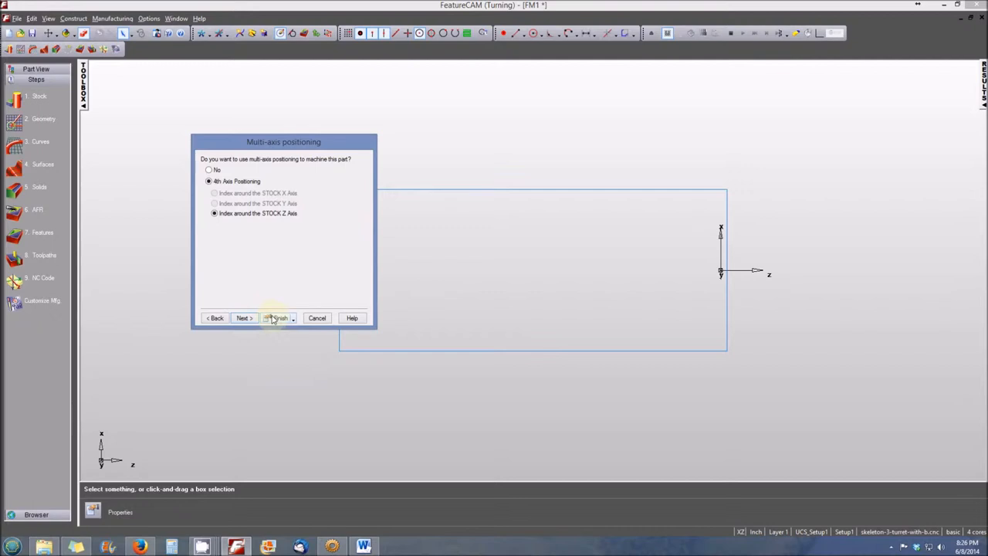
left_click(278, 318)
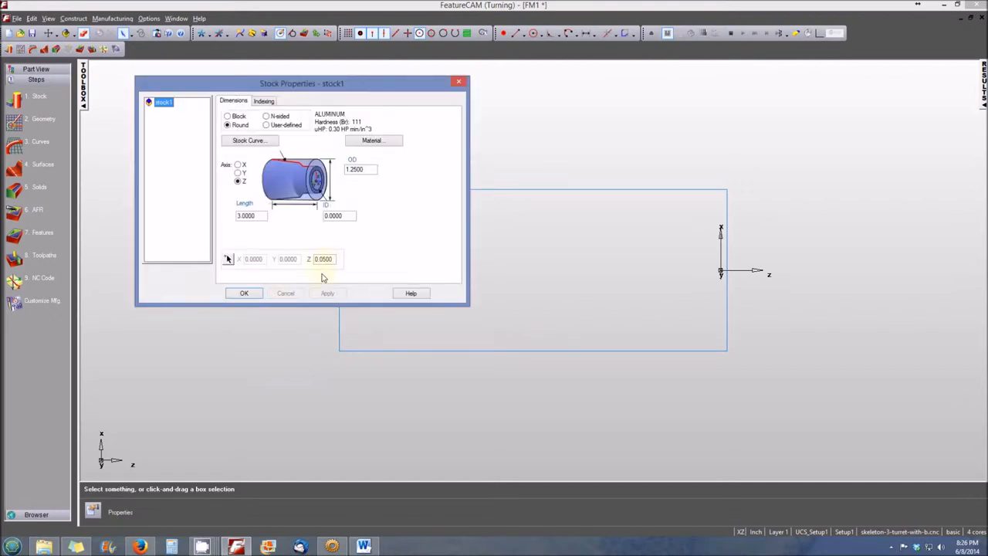
Accept the Stock Properties, leaving the stock outline in the part view.
left_click(325, 260)
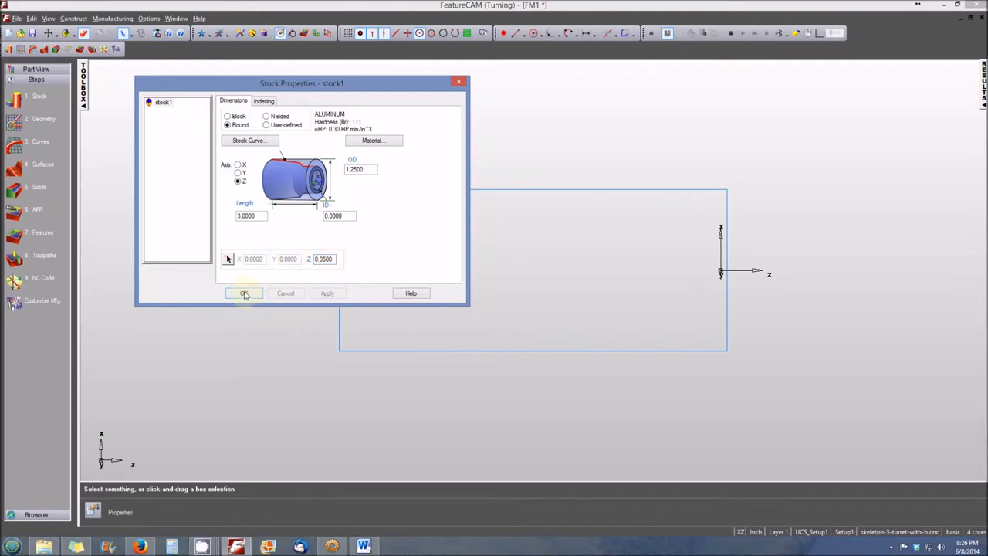
left_click(244, 294)
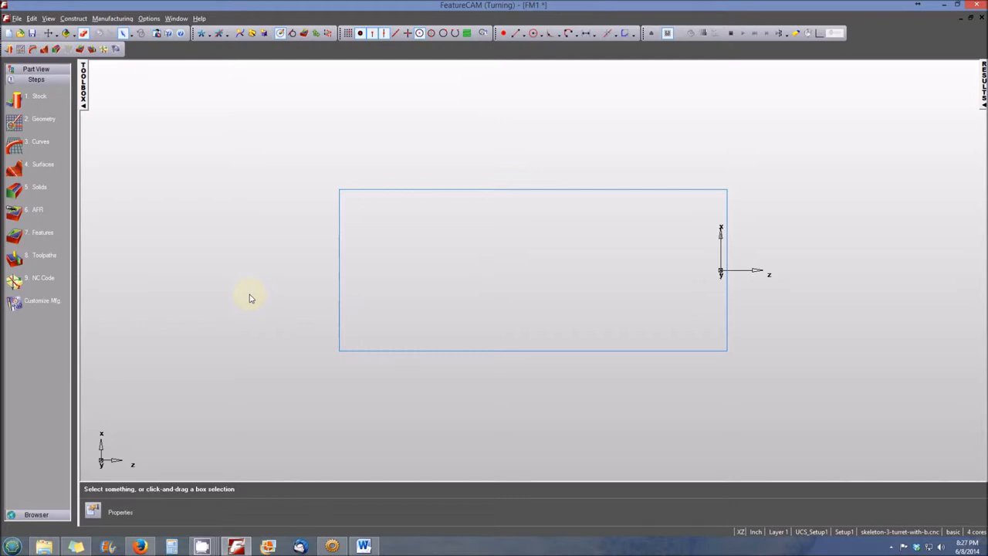
mouse_move(240, 258)
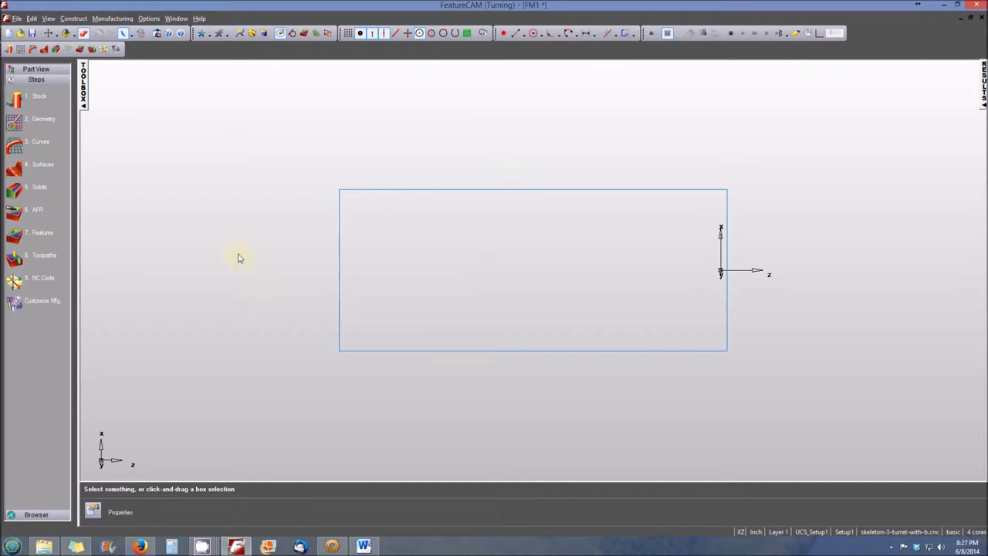
mouse_move(229, 253)
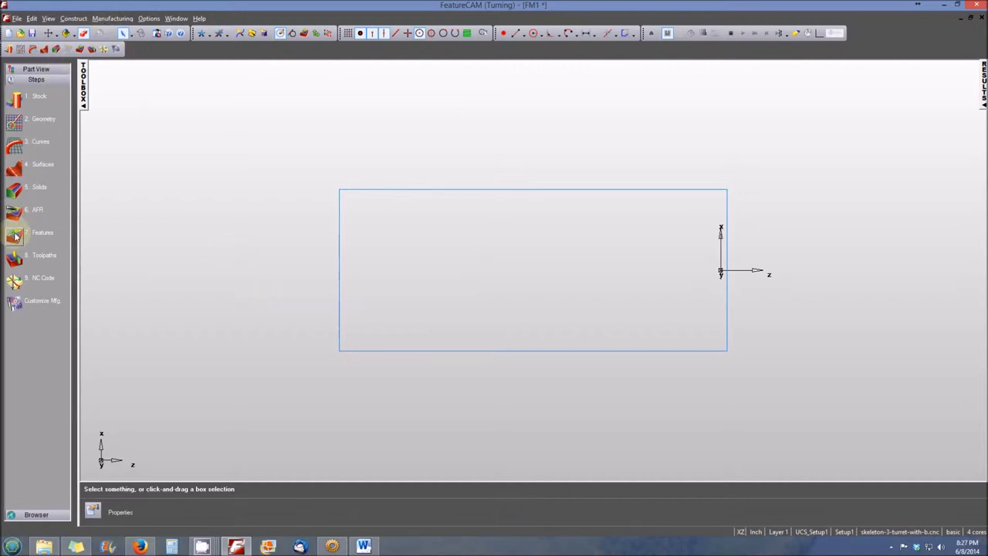
Begin a turning Groove feature with diameter 1.25 and depth .25.
left_click(43, 232)
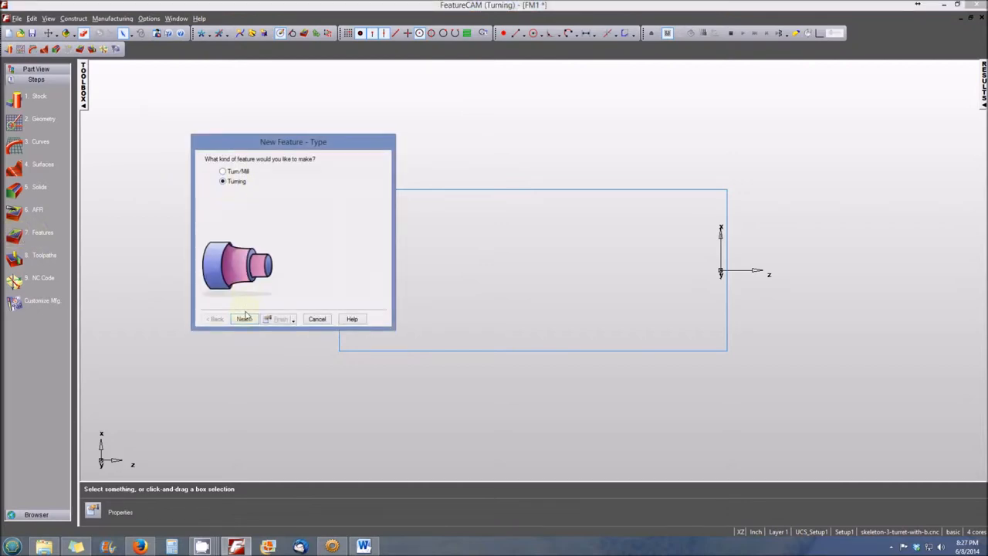
left_click(244, 318)
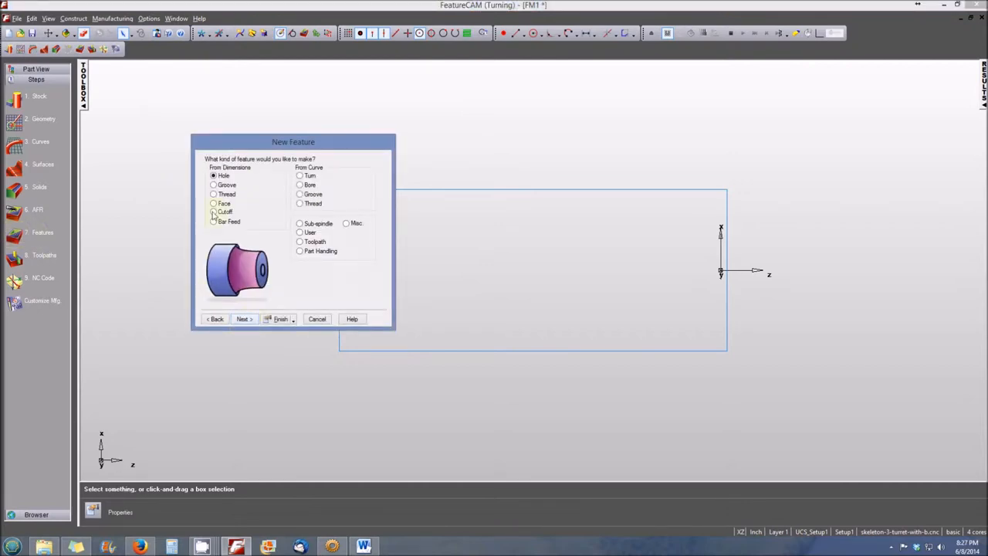
left_click(213, 185)
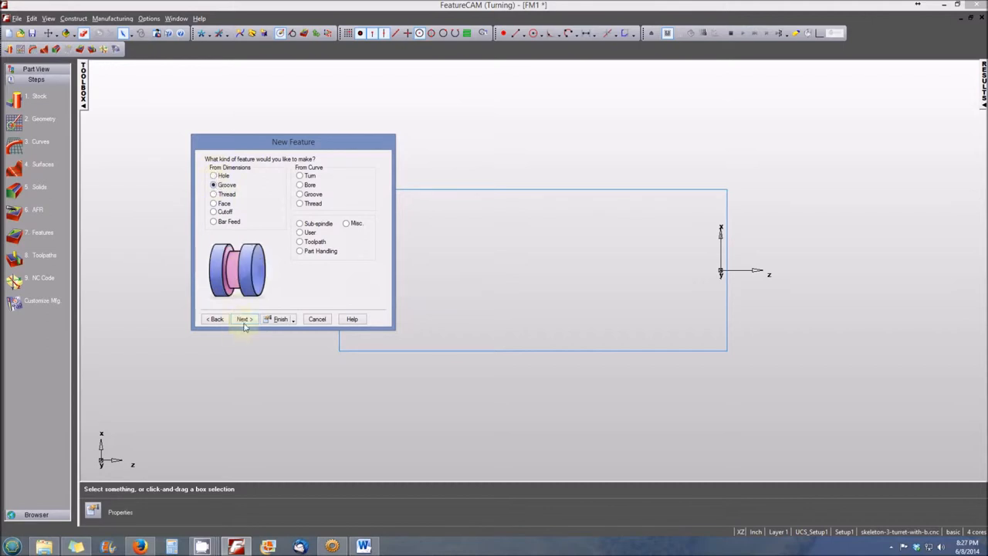
left_click(242, 317)
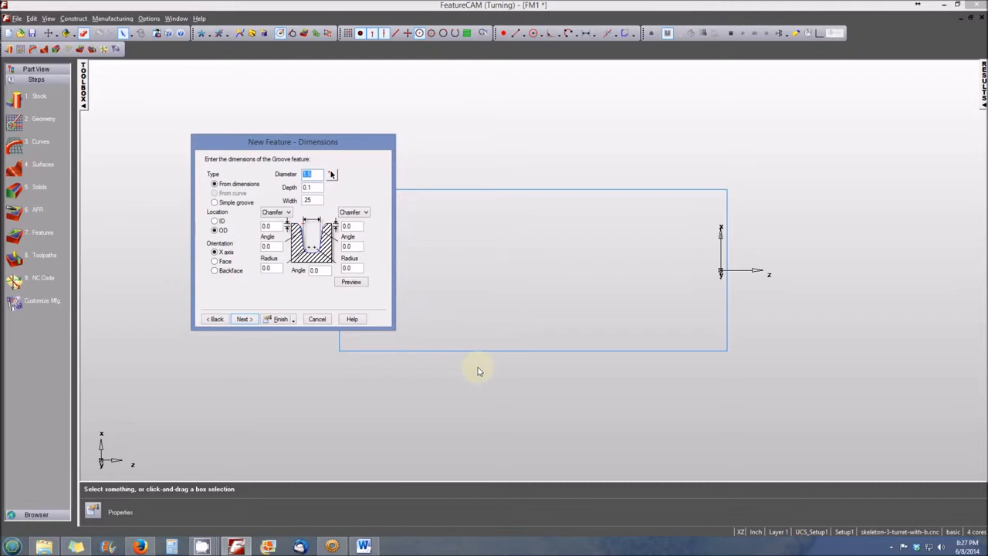
type("1.250")
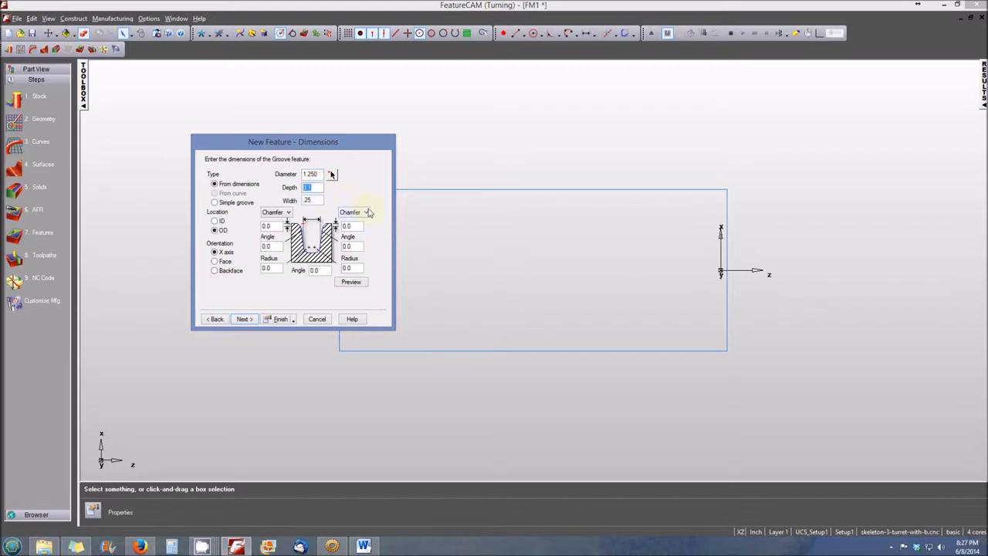
type(".250")
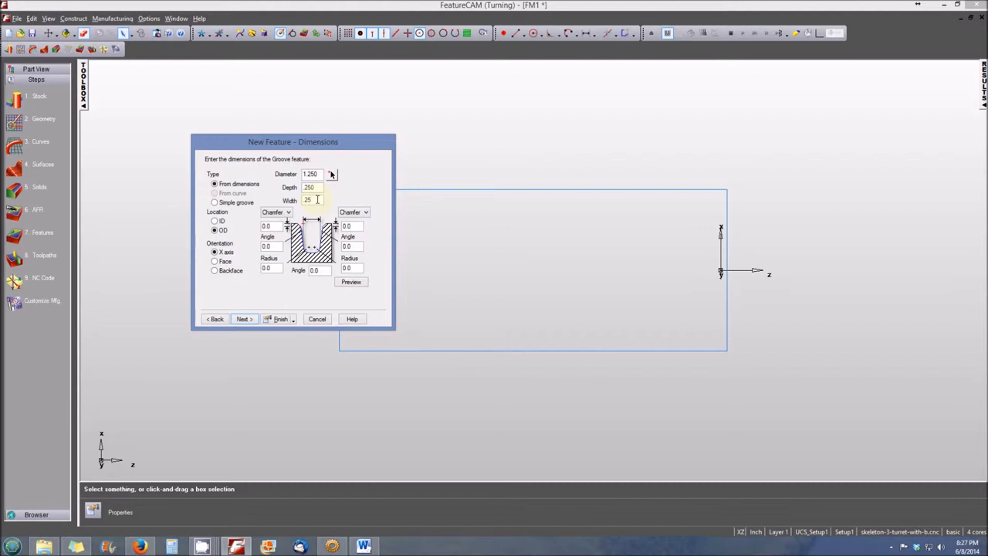
Locate the groove at Z -1.25 and finish creating it.
left_click(242, 318)
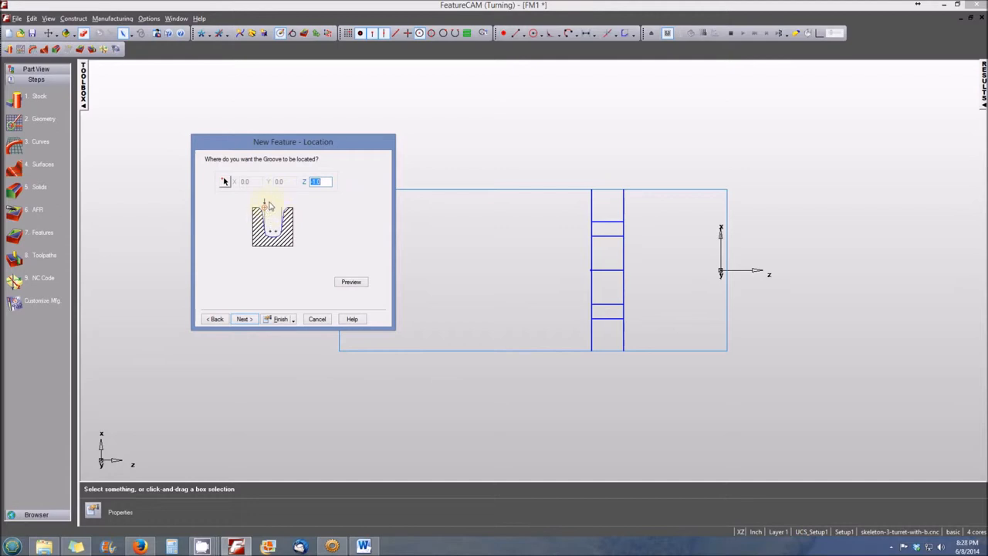
mouse_move(266, 204)
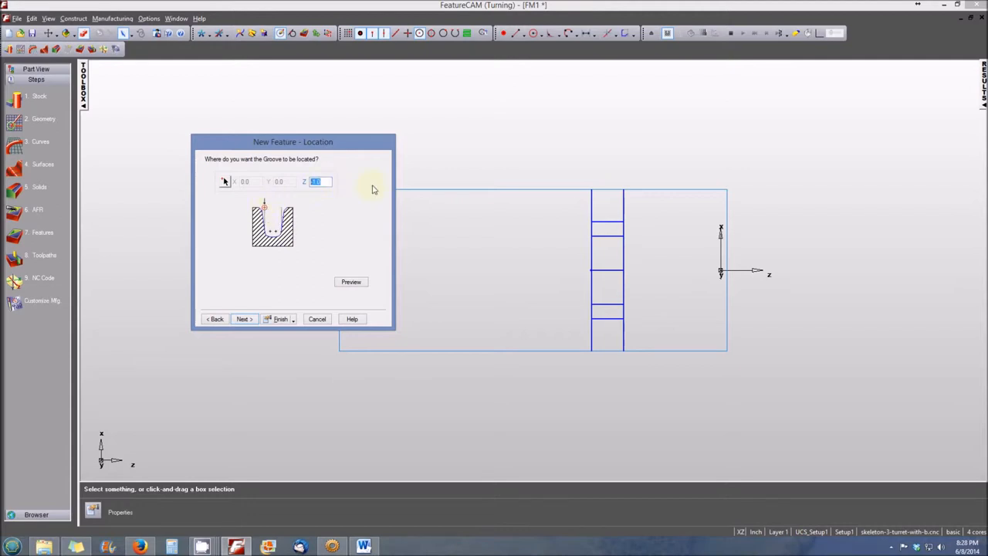
type("-1.25")
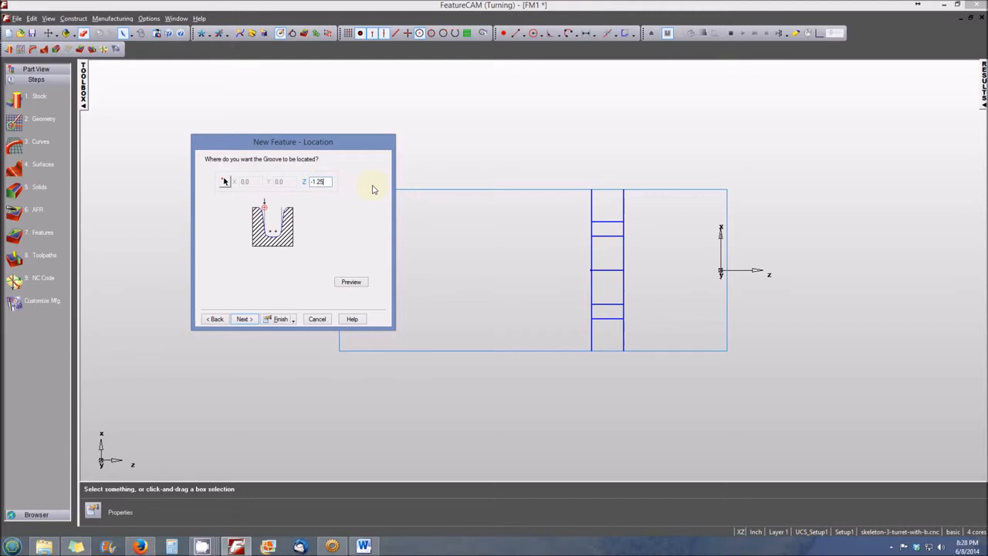
mouse_move(355, 187)
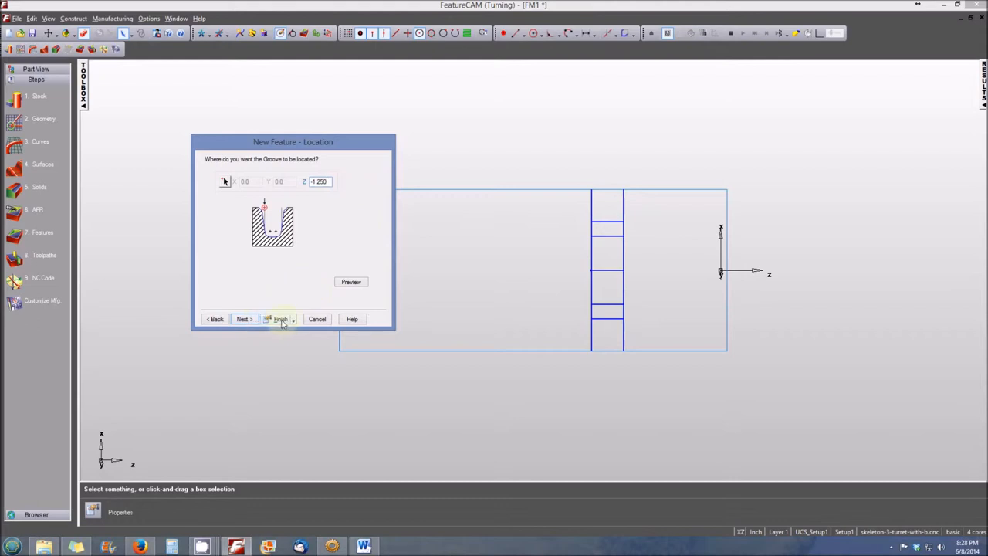
left_click(279, 318)
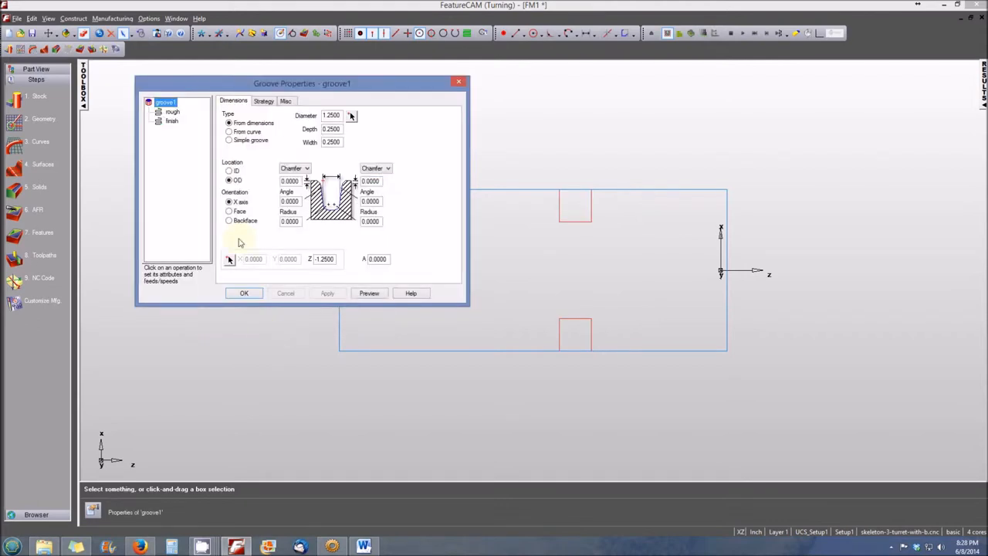
Accept the Groove Properties so the groove is drawn on the stock.
left_click_drag(284, 83, 285, 94)
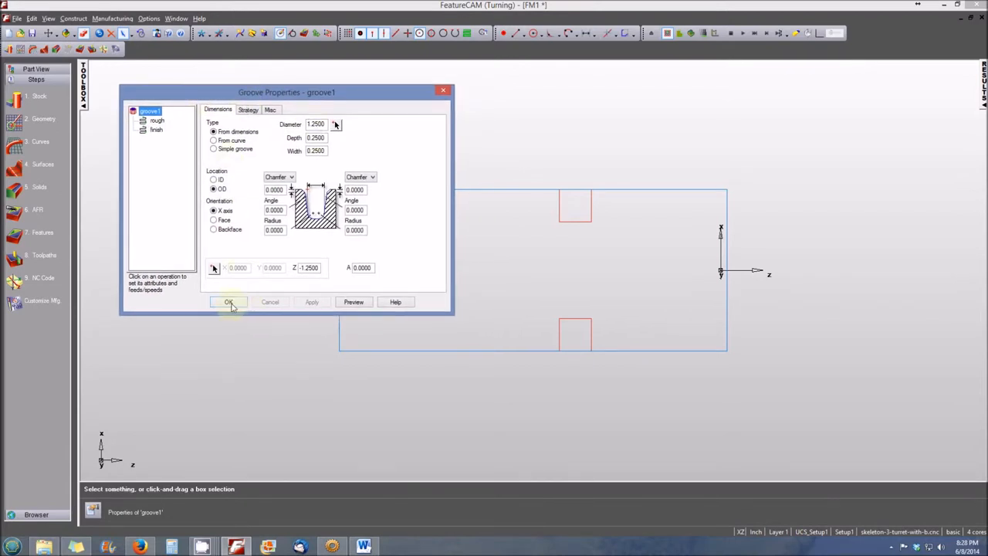
left_click(228, 301)
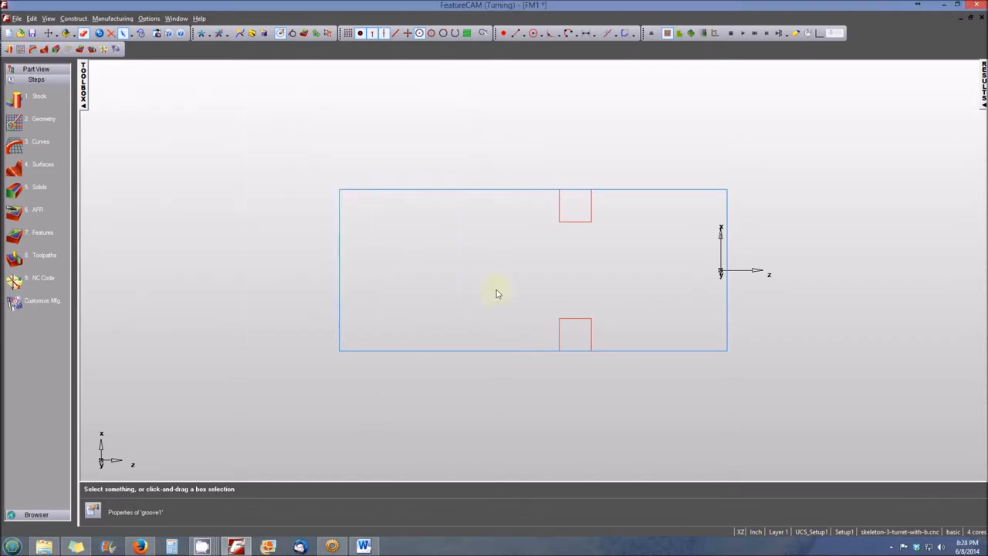
mouse_move(569, 189)
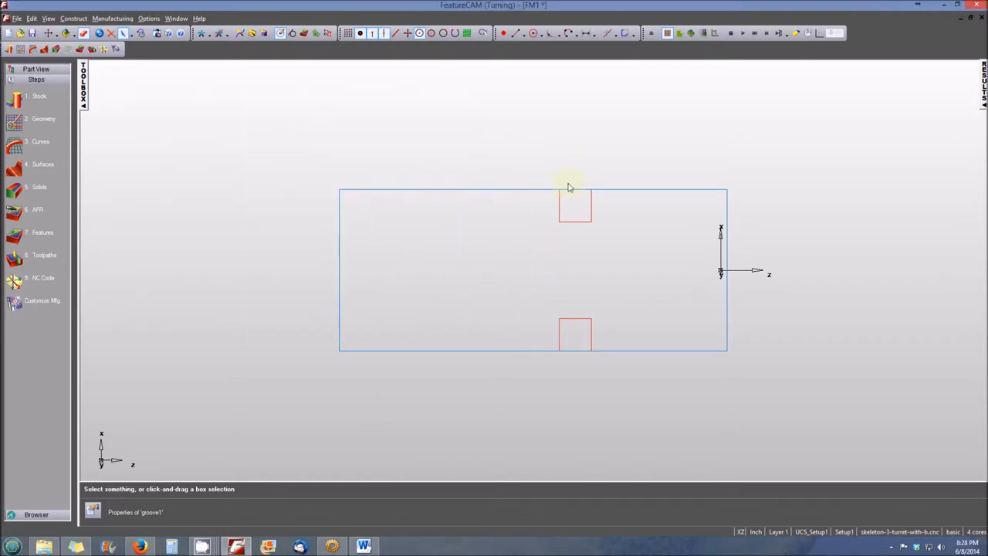
mouse_move(559, 262)
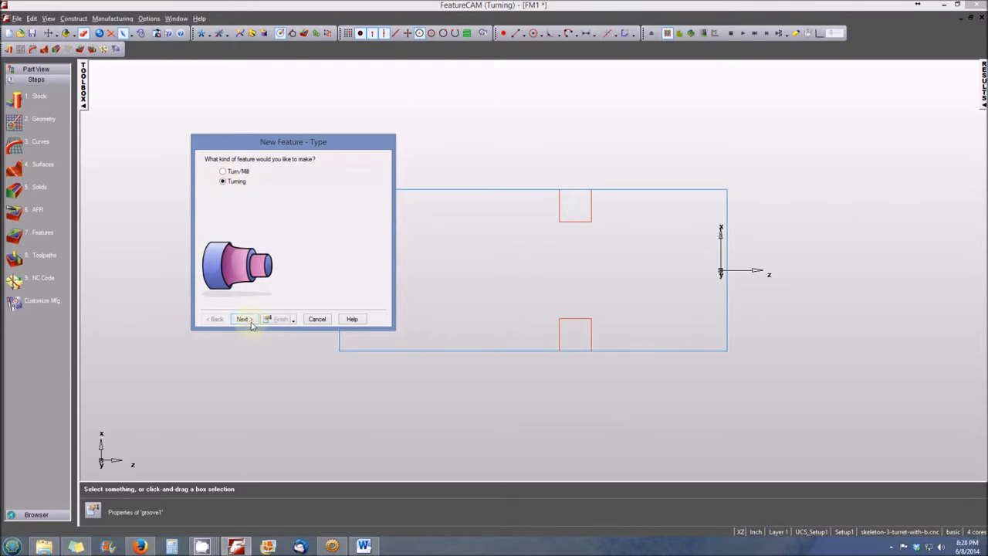
Define a Face feature with negative feed, 1.25 OD, 0.05 thickness and 0 inner diameter.
left_click(242, 318)
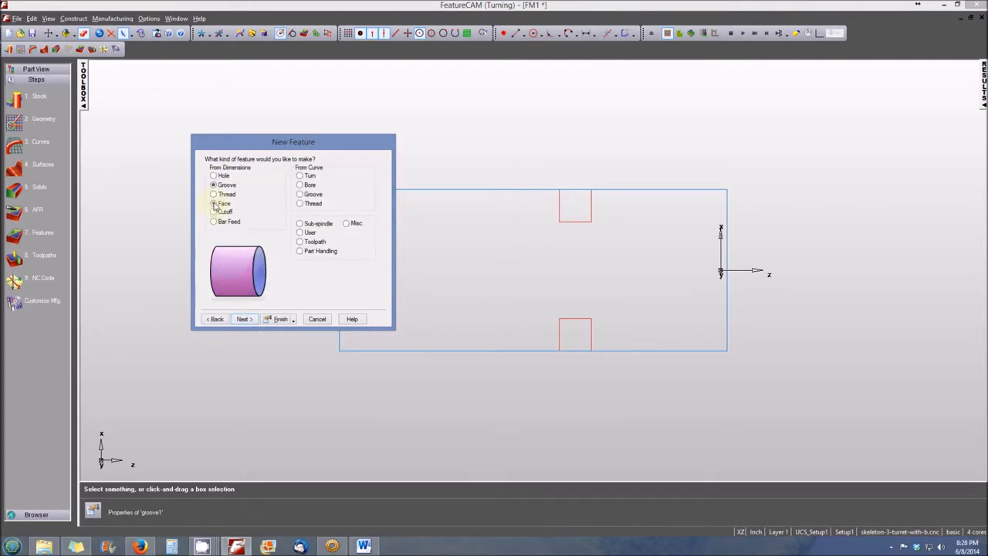
left_click(213, 204)
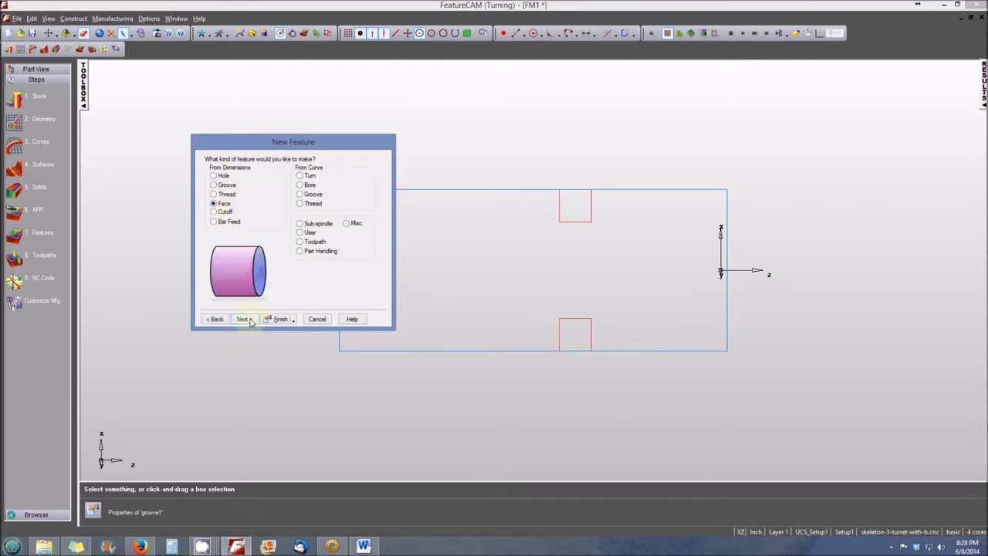
left_click(242, 318)
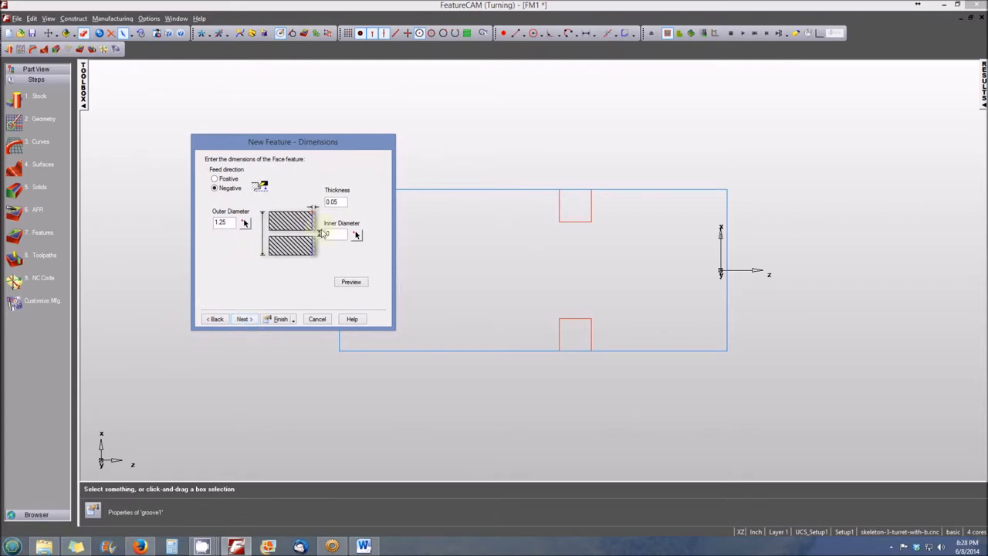
left_click(333, 200)
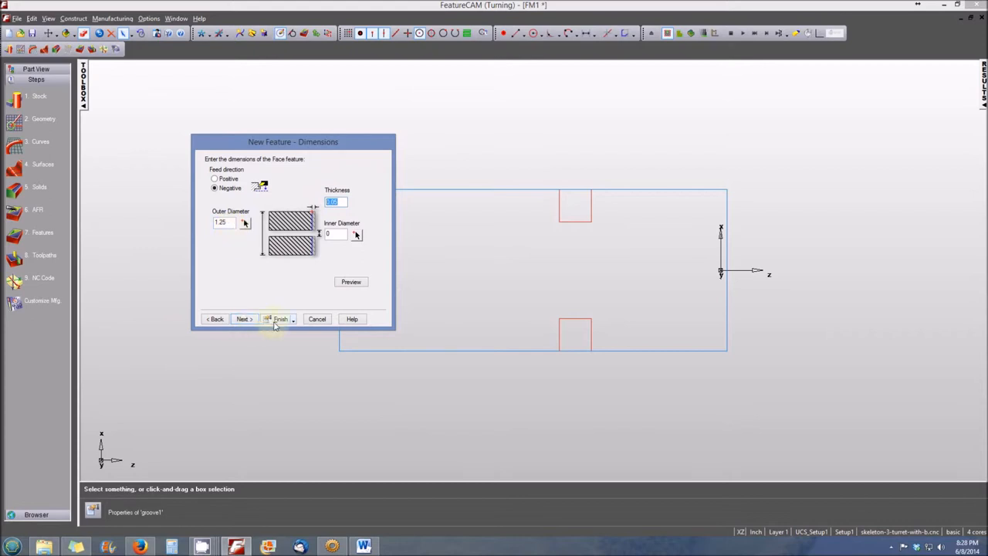
Finish the face feature and accept its properties.
left_click(279, 318)
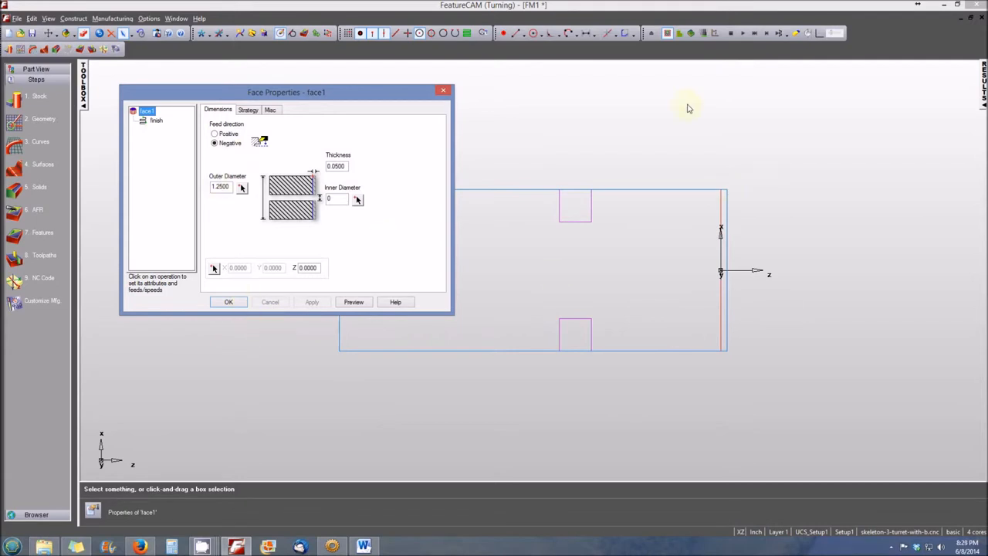
mouse_move(697, 116)
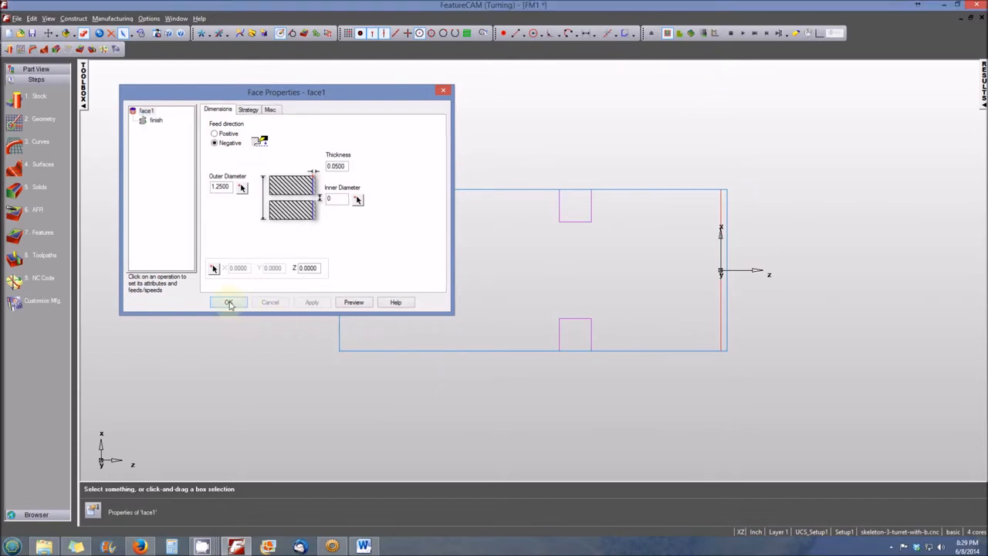
left_click(228, 301)
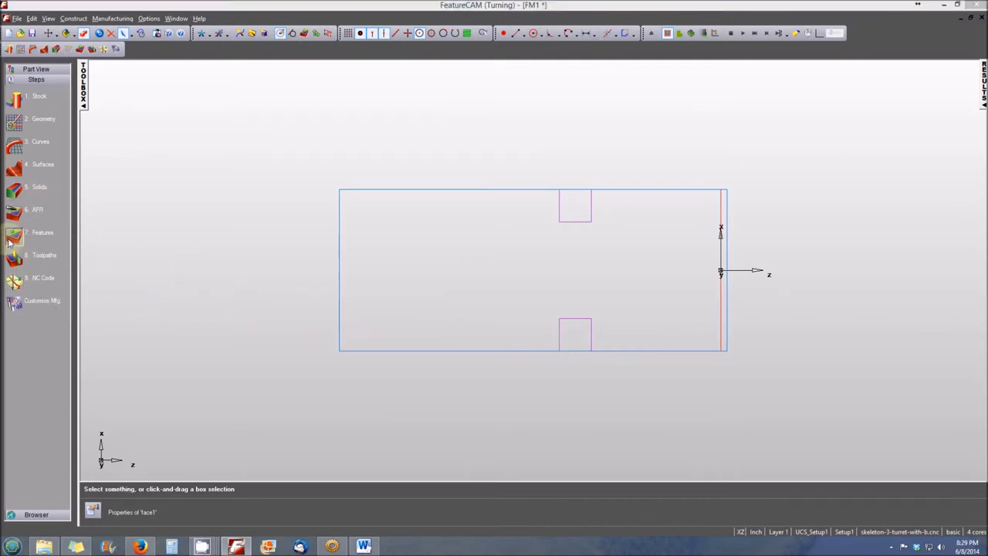
Create a plain Hole feature, 0.25 diameter and 1.0 deep, in the right end.
left_click(16, 237)
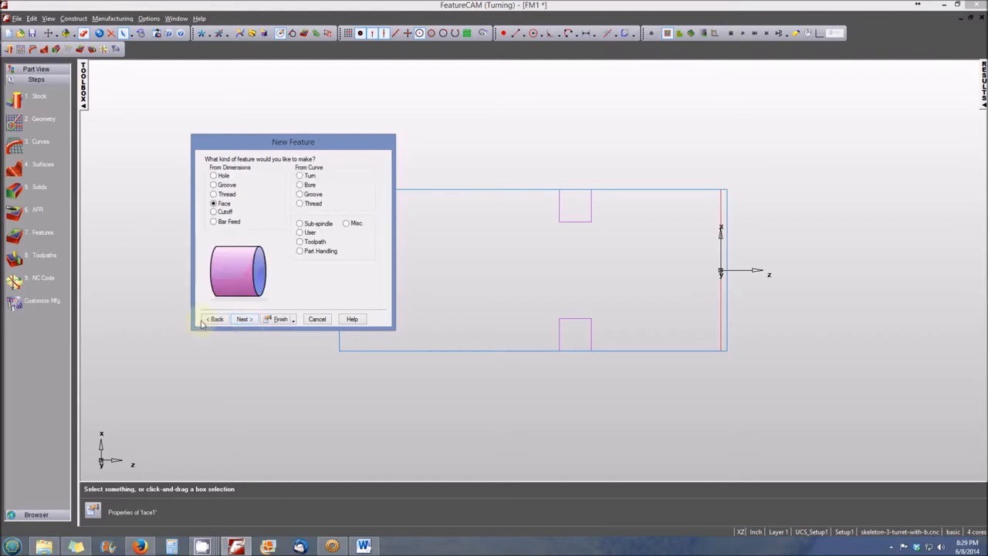
left_click(213, 176)
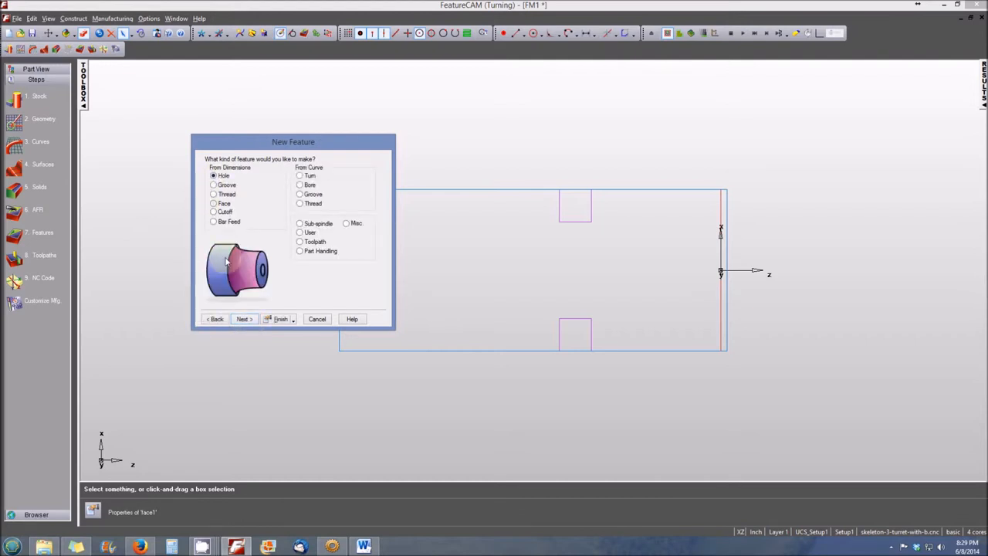
left_click(242, 317)
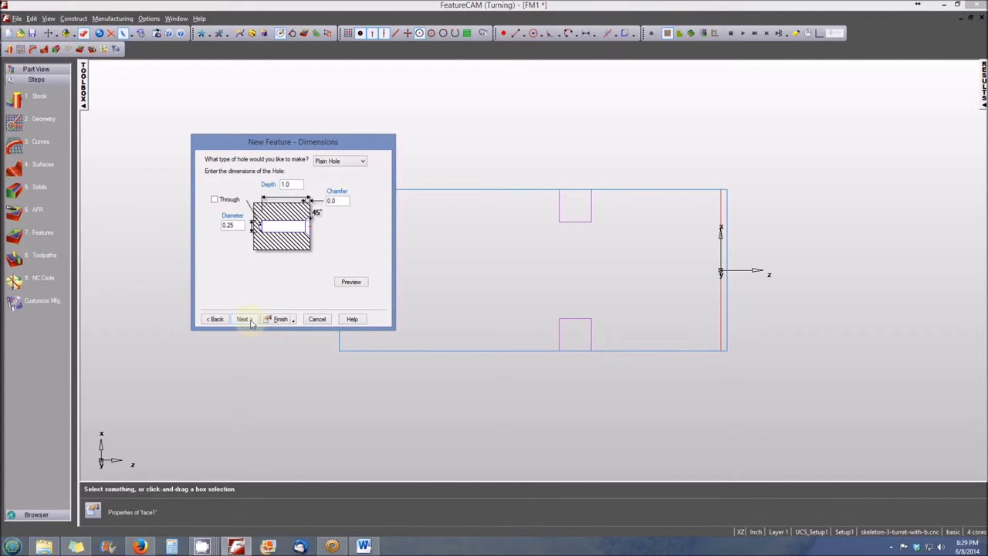
left_click(290, 184)
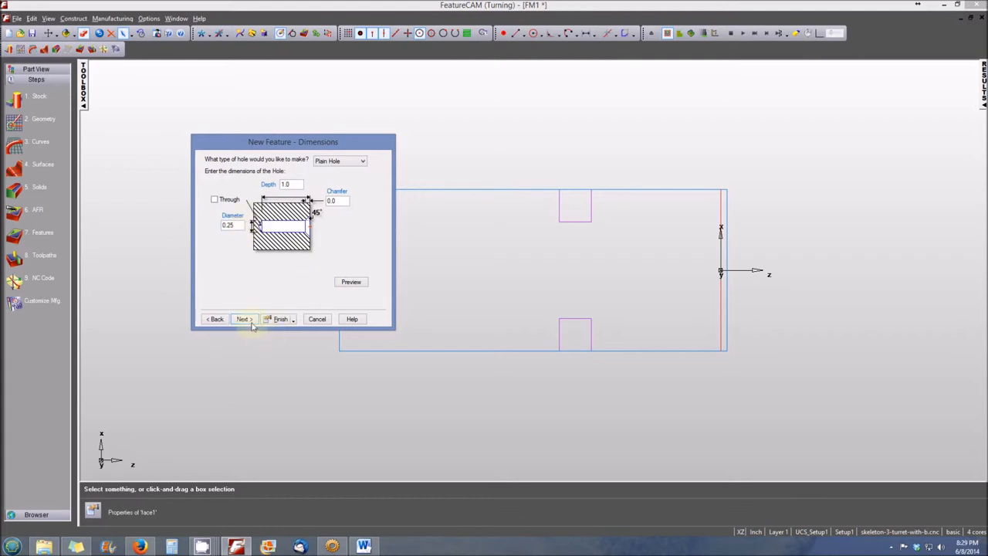
left_click(279, 318)
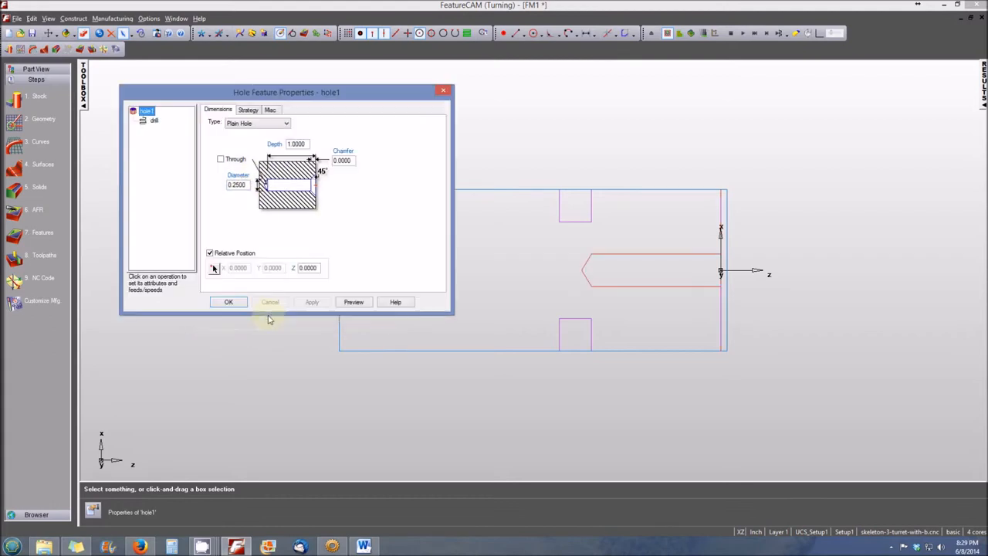
mouse_move(634, 312)
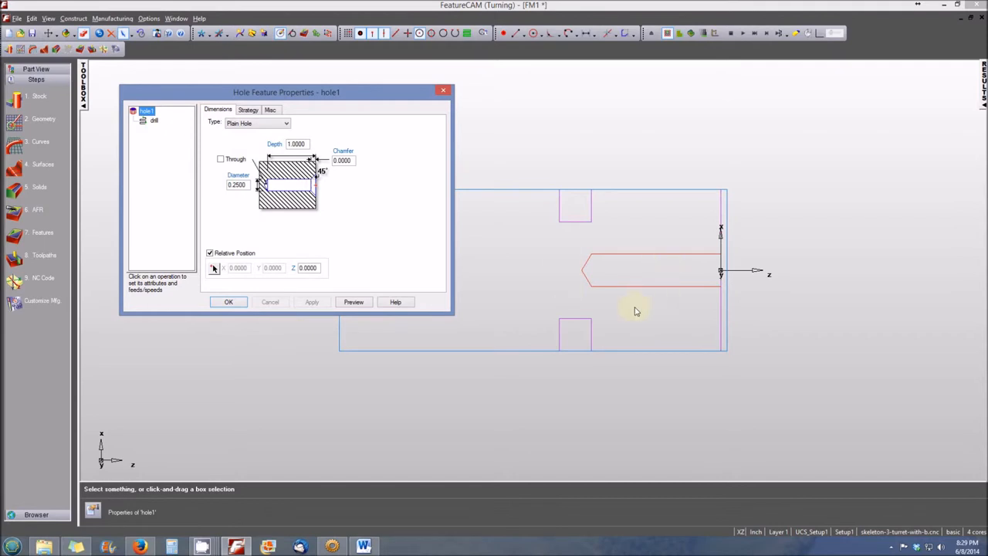
mouse_move(332, 352)
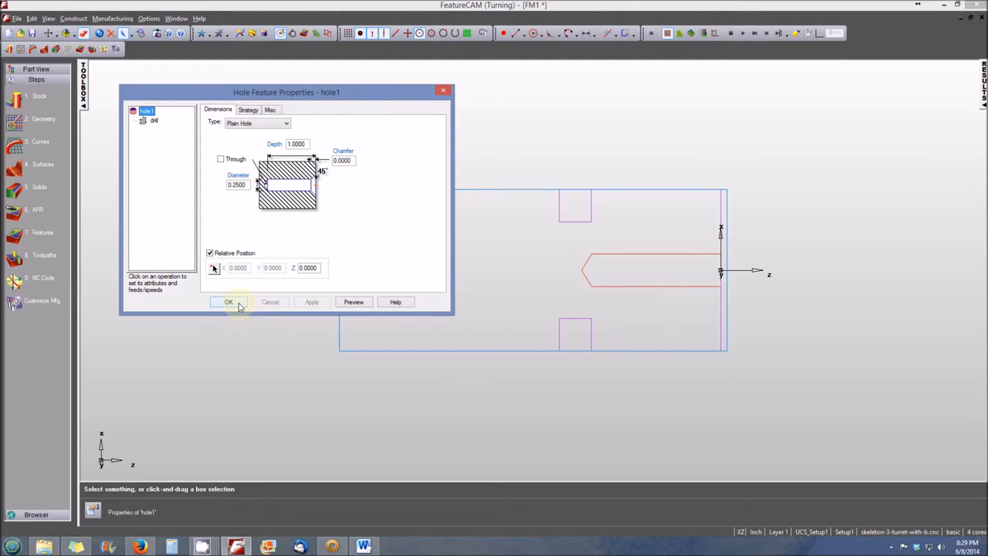
Accept the hole, then start a standard OD Thread feature sized 1.0000-12 UNF.
left_click(228, 301)
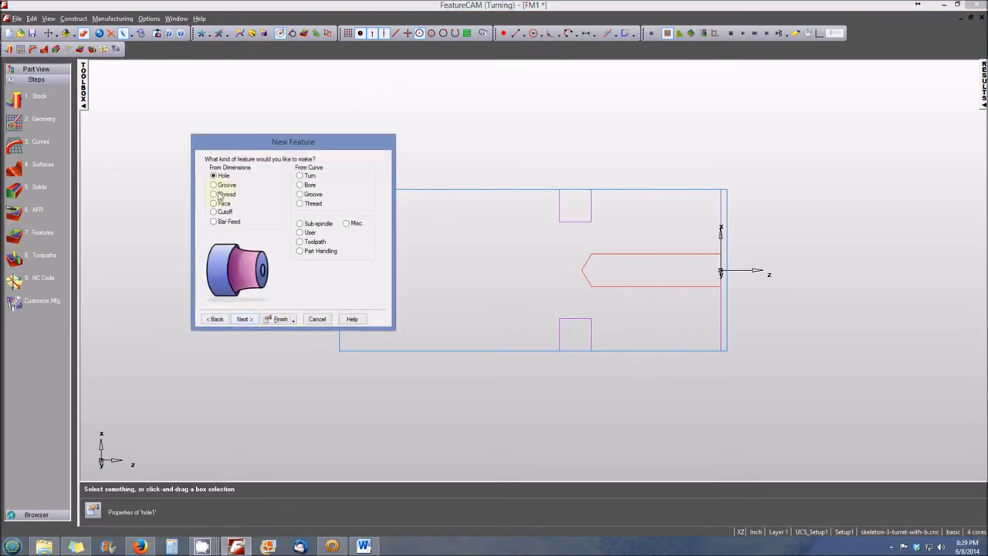
left_click(213, 195)
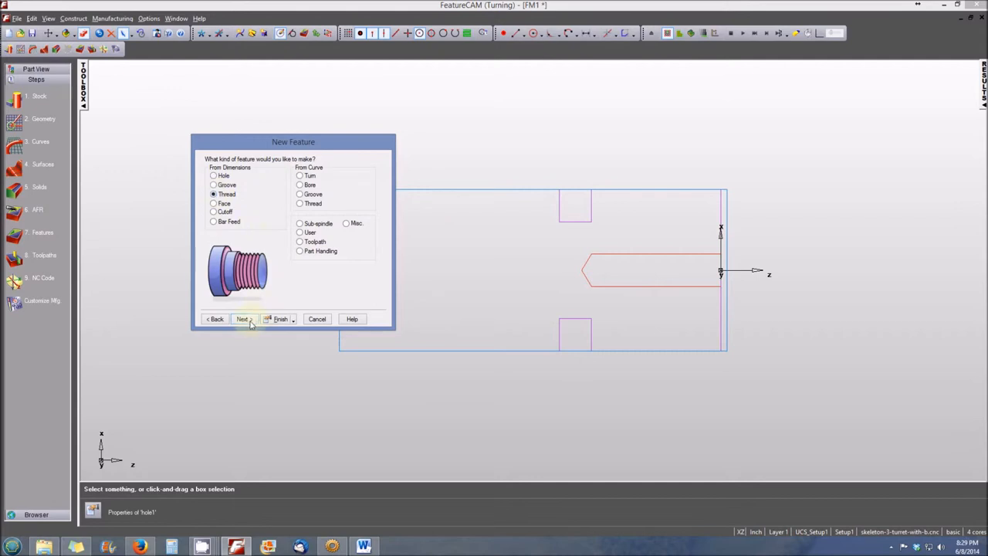
left_click(243, 317)
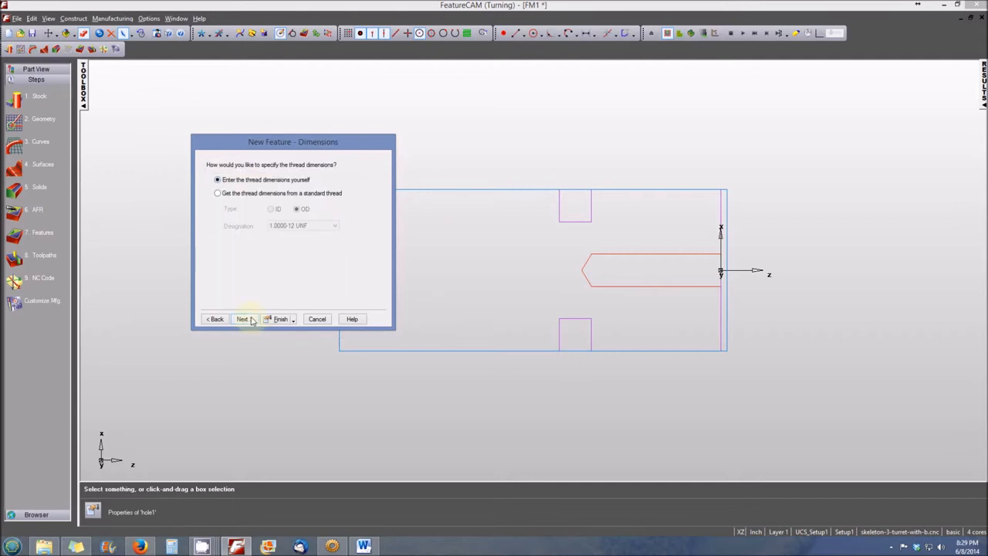
left_click(217, 193)
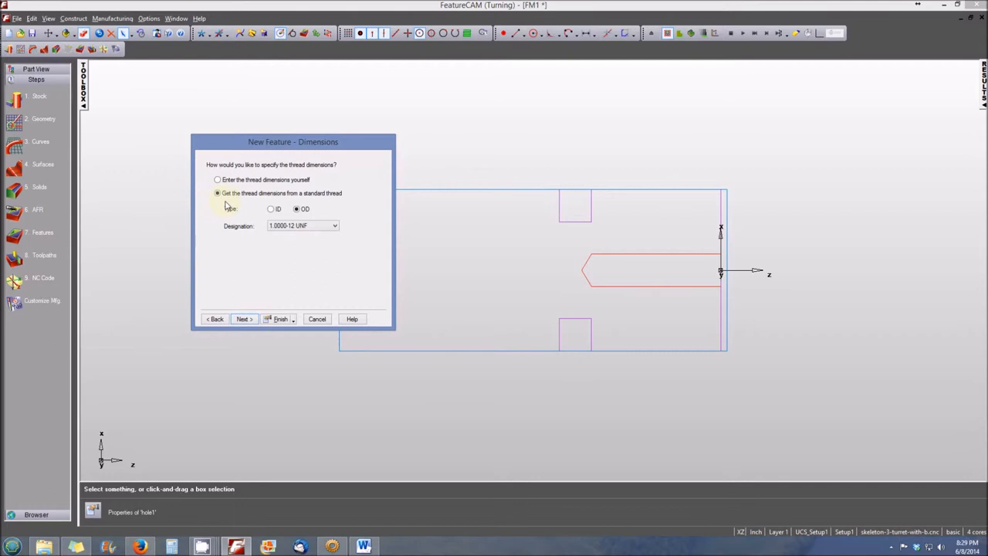
mouse_move(299, 200)
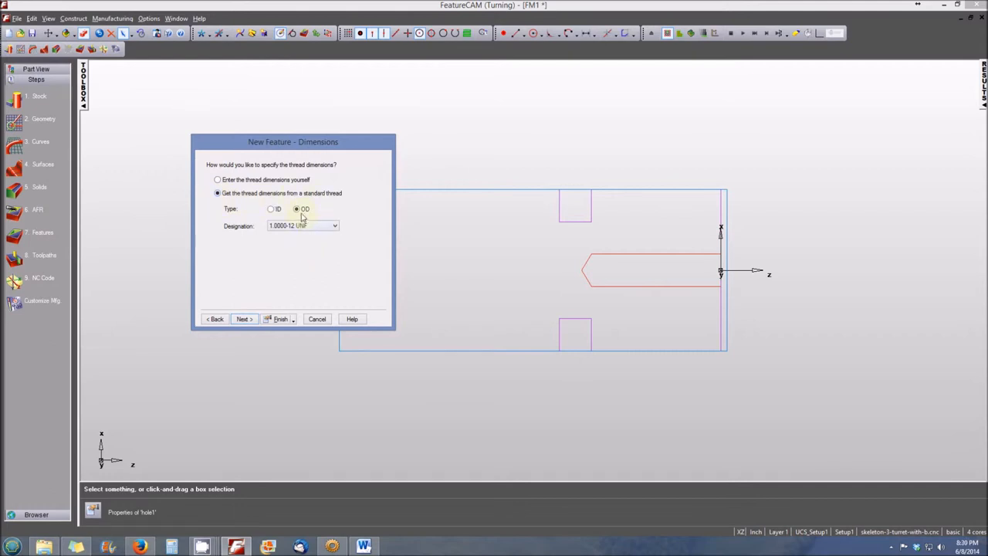
left_click(334, 226)
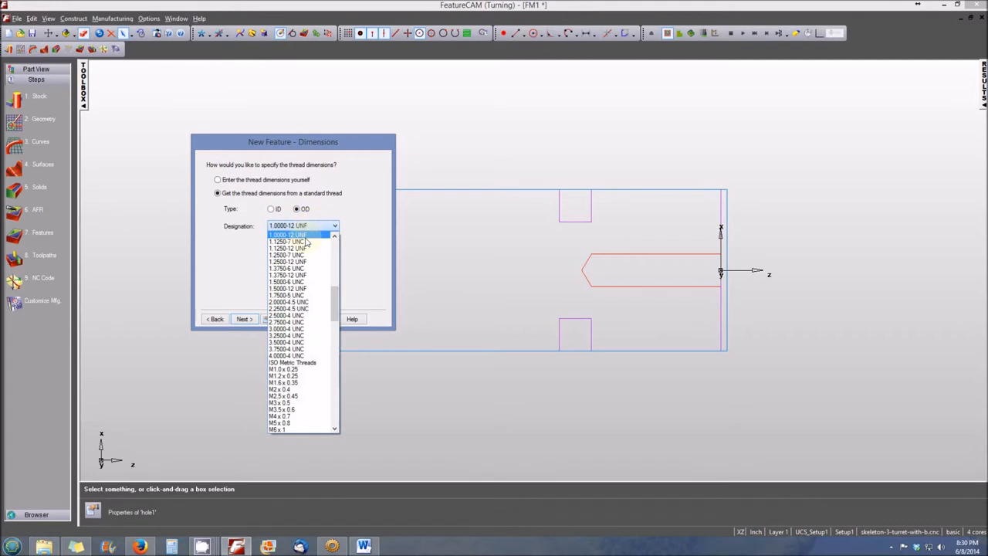
left_click(287, 235)
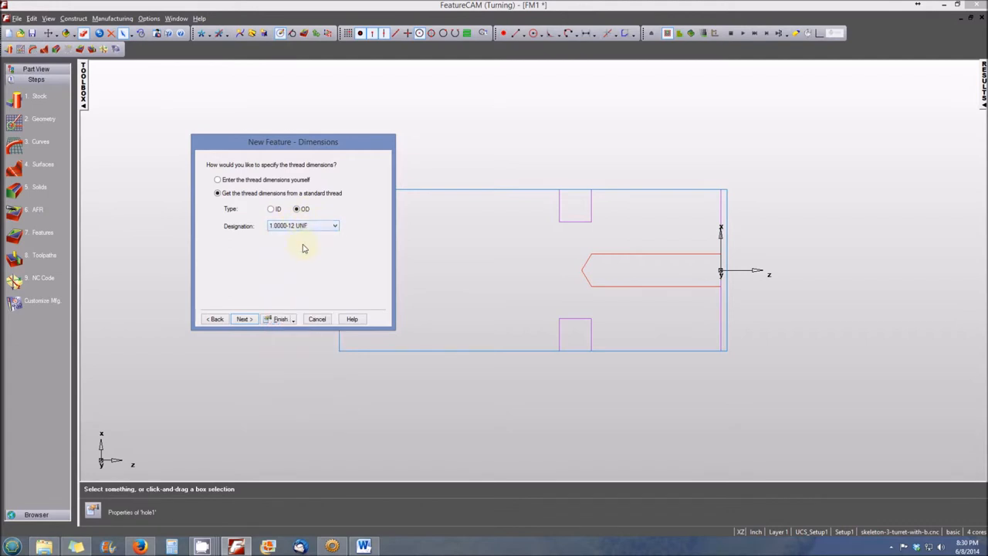
mouse_move(307, 264)
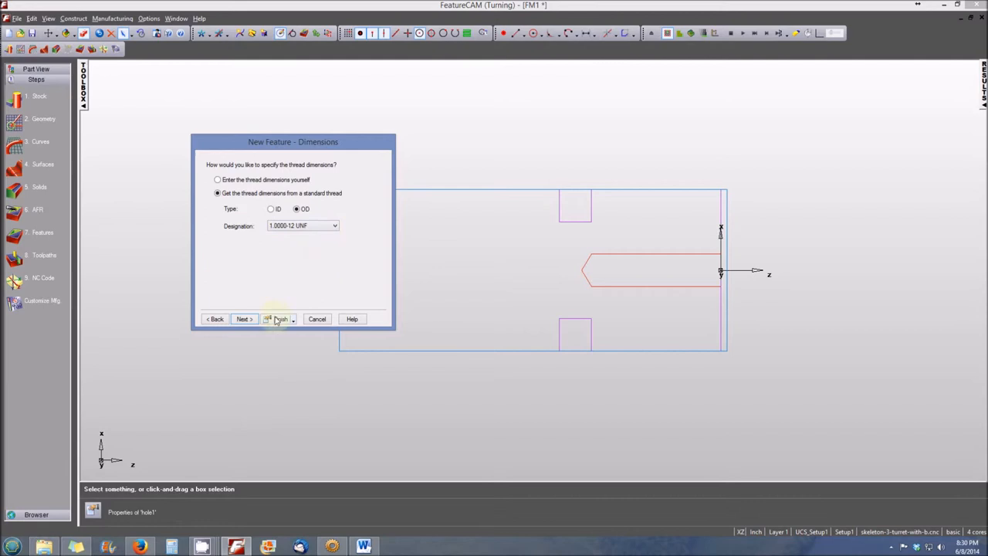
Set the right-hand OD thread length to 1.0, finish it and accept its properties.
left_click(243, 318)
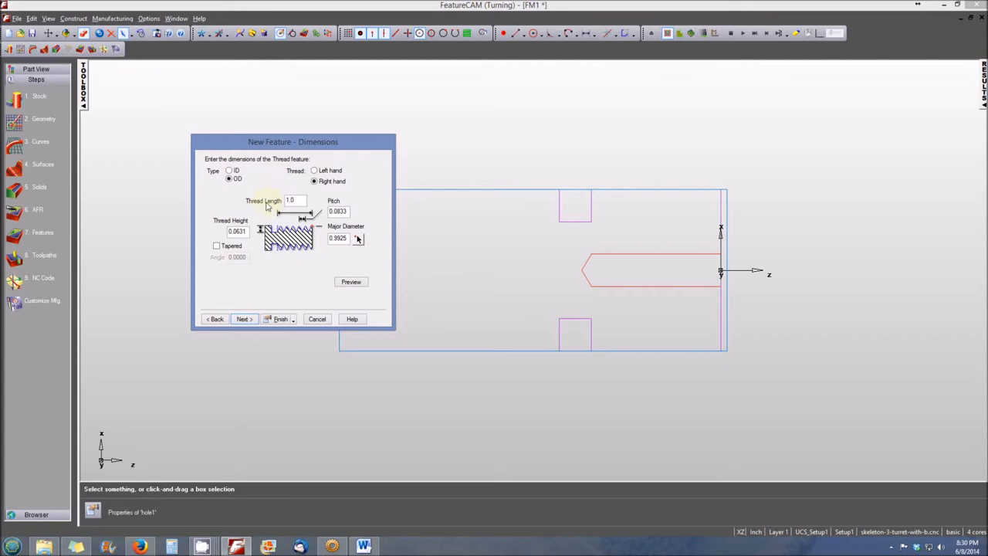
left_click(292, 201)
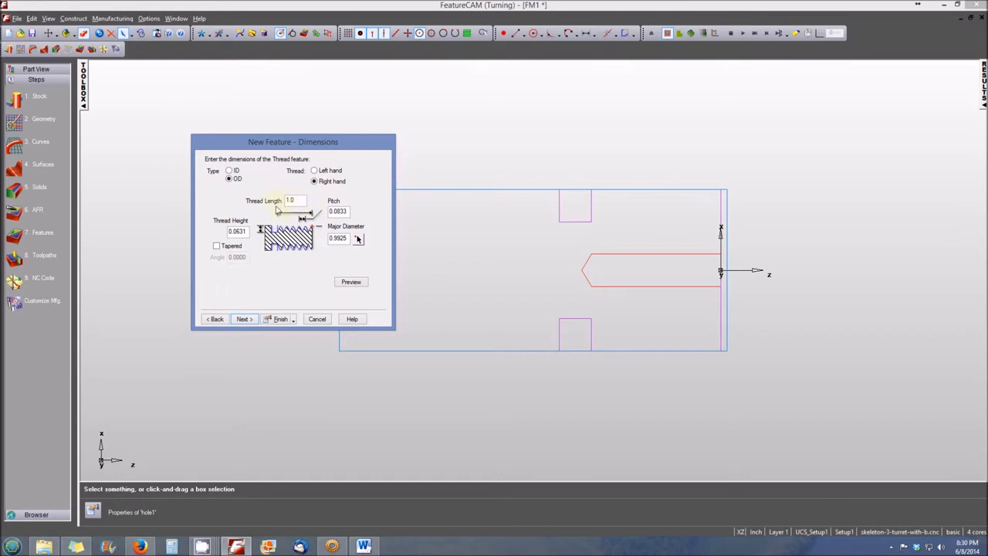
mouse_move(280, 214)
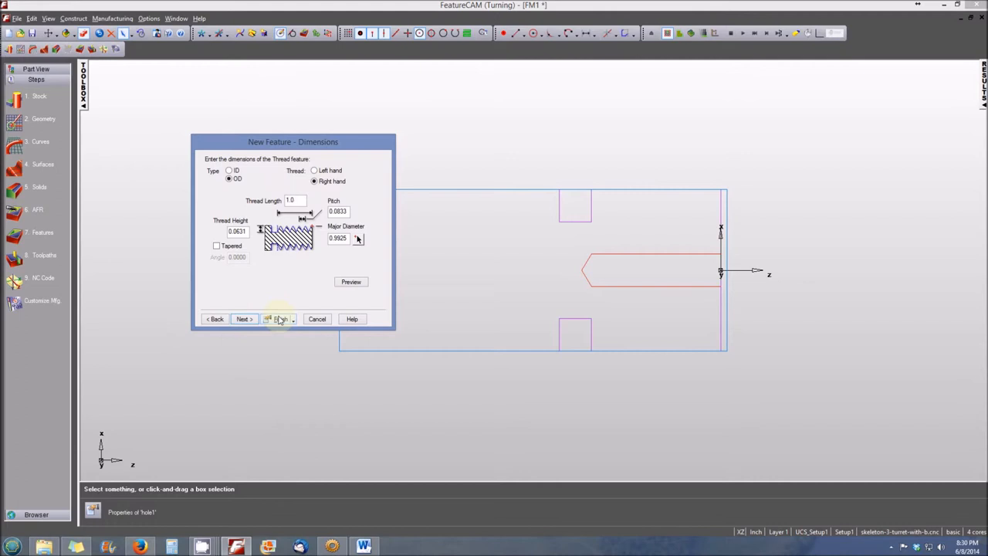
left_click(280, 318)
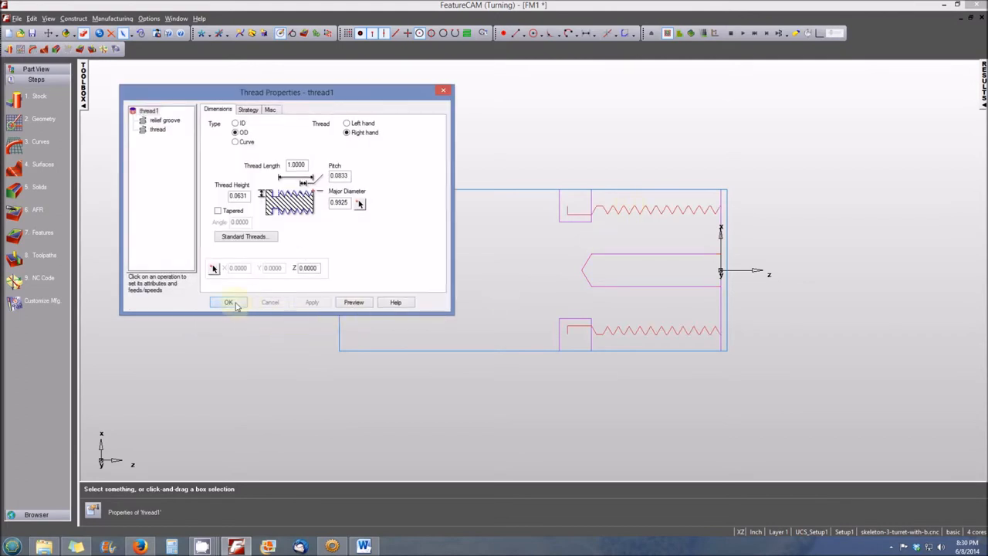
left_click(228, 301)
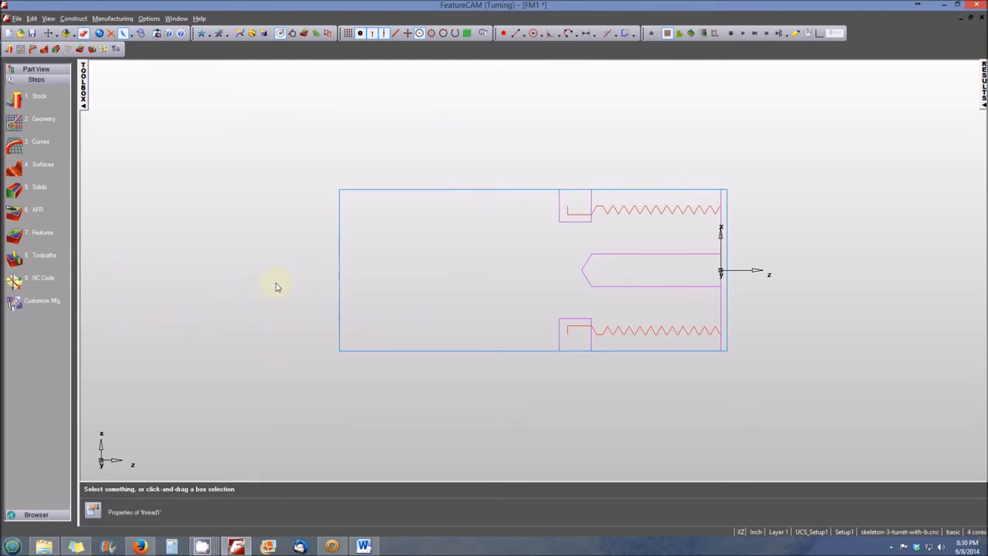
mouse_move(343, 183)
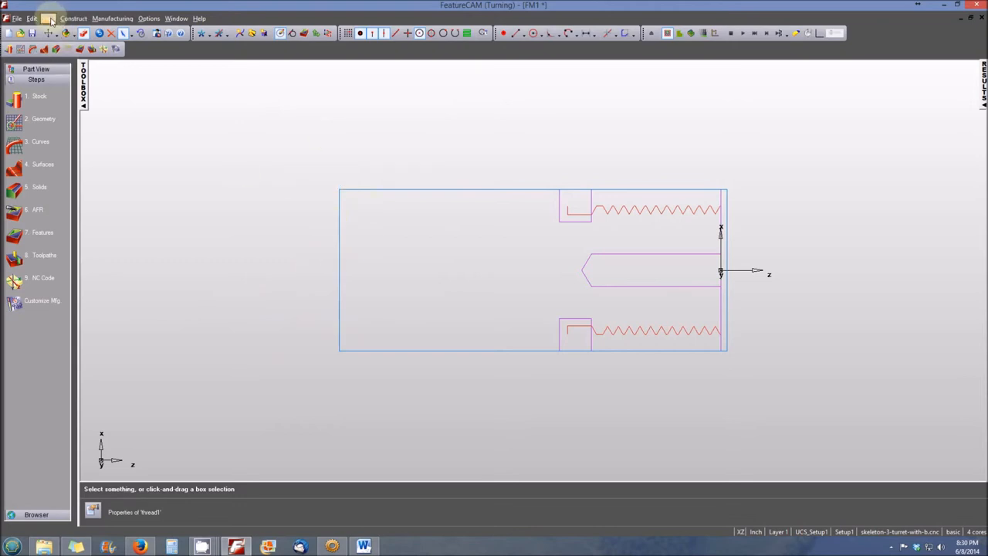
Switch the shaft outline to the Isometric principal view.
left_click(48, 19)
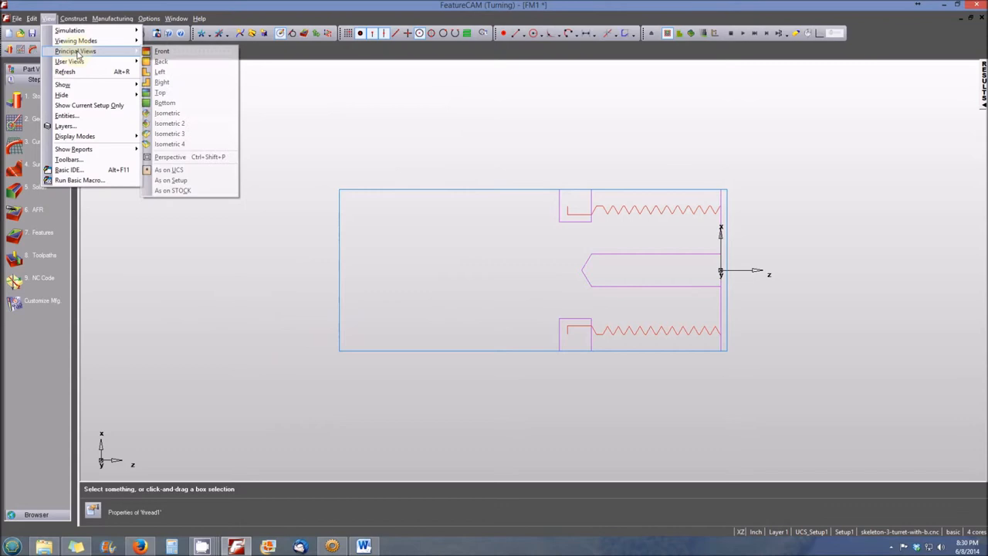
left_click(166, 112)
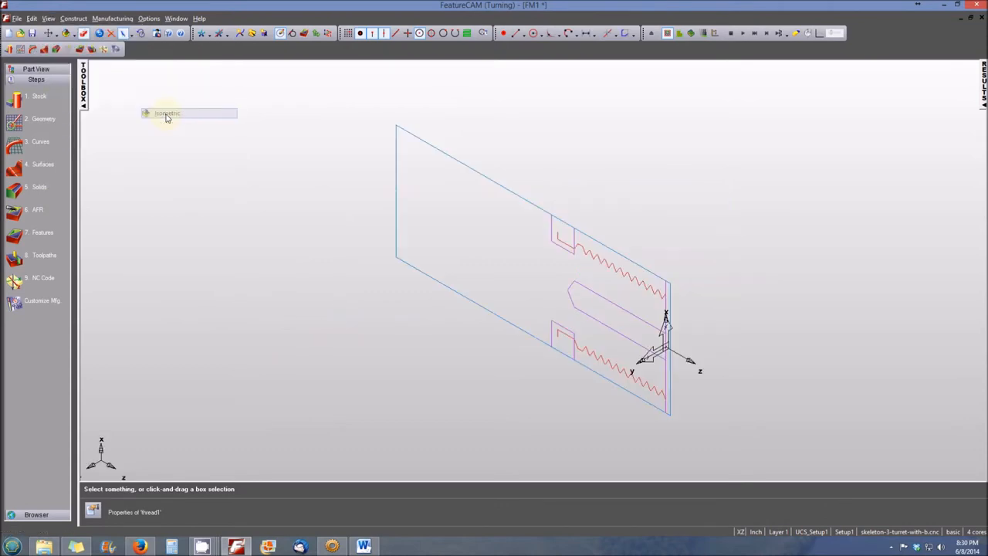
mouse_move(500, 132)
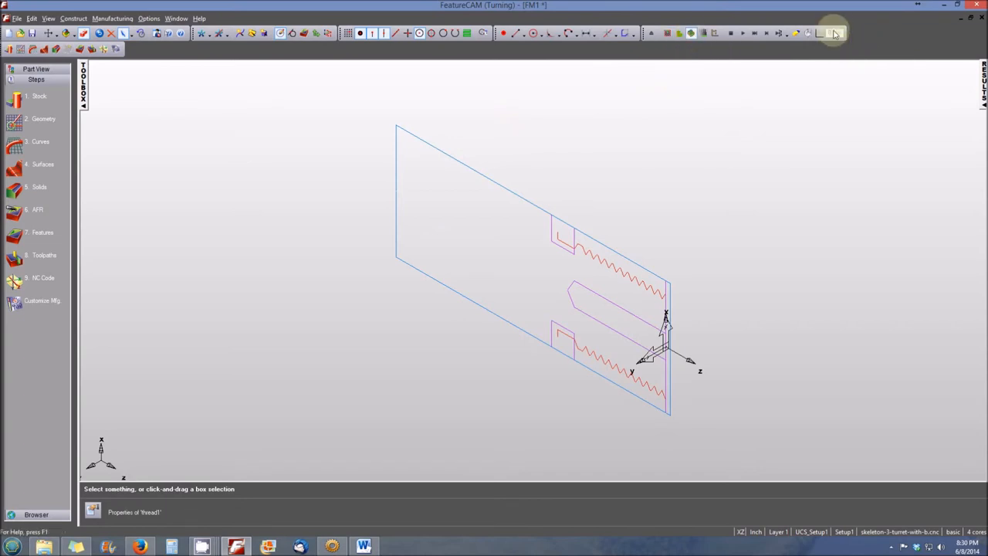
mouse_move(831, 34)
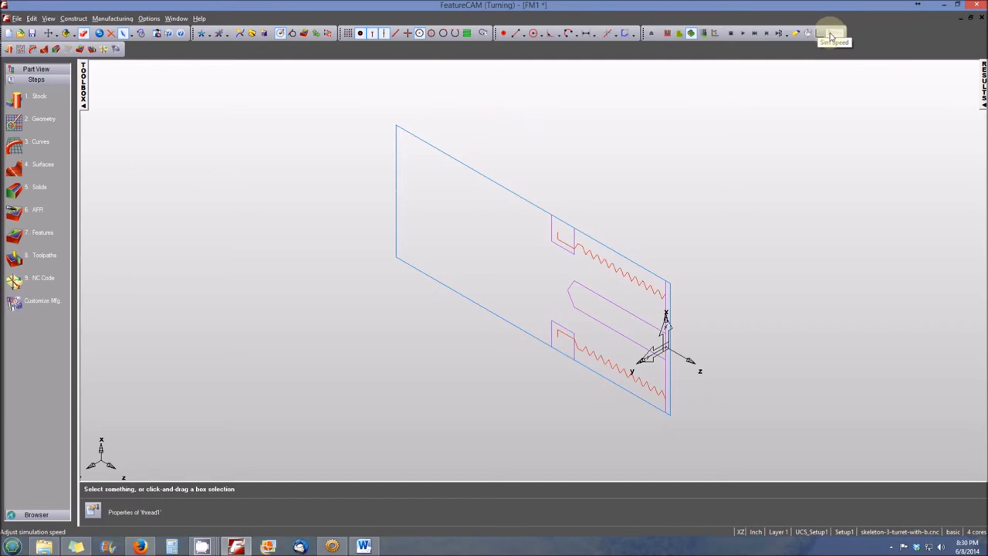
mouse_move(698, 193)
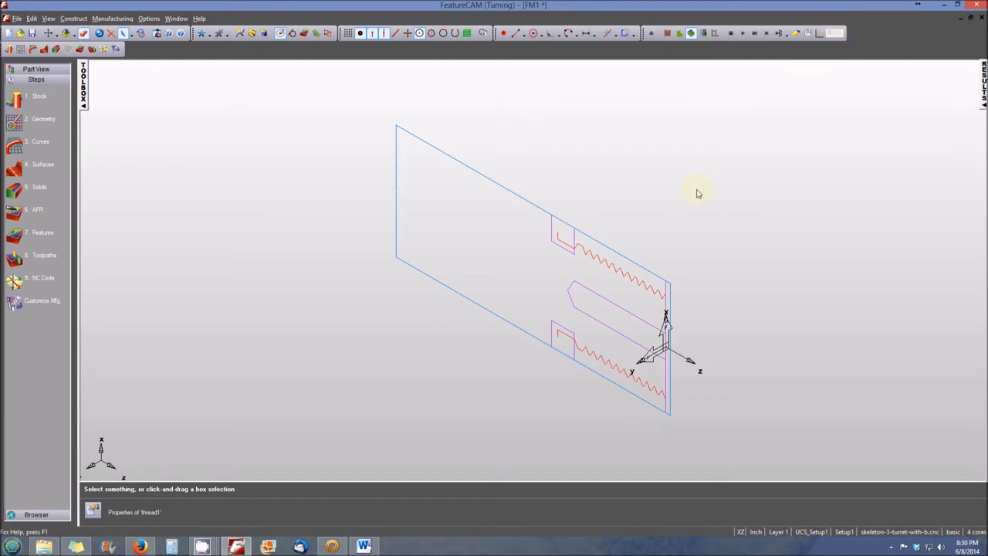
mouse_move(754, 86)
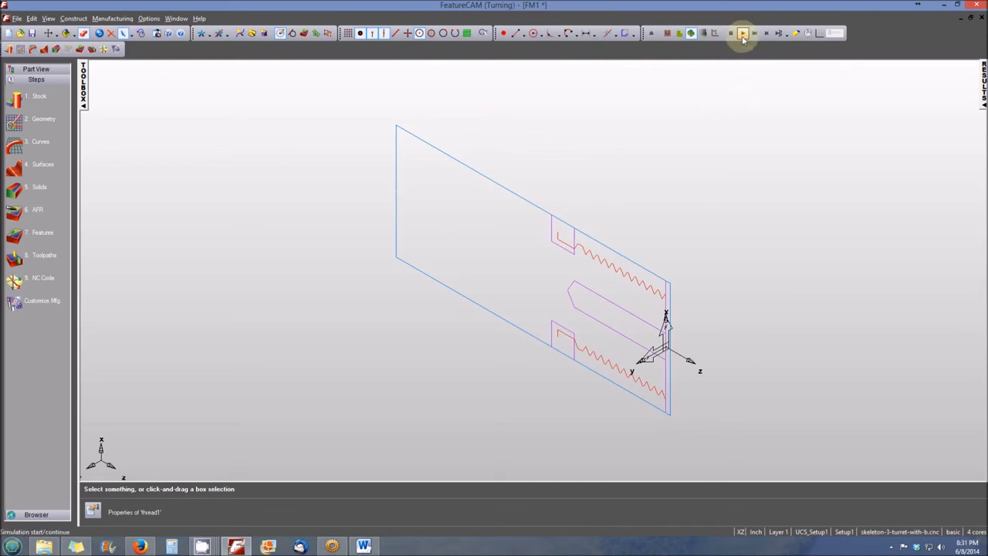
mouse_move(742, 34)
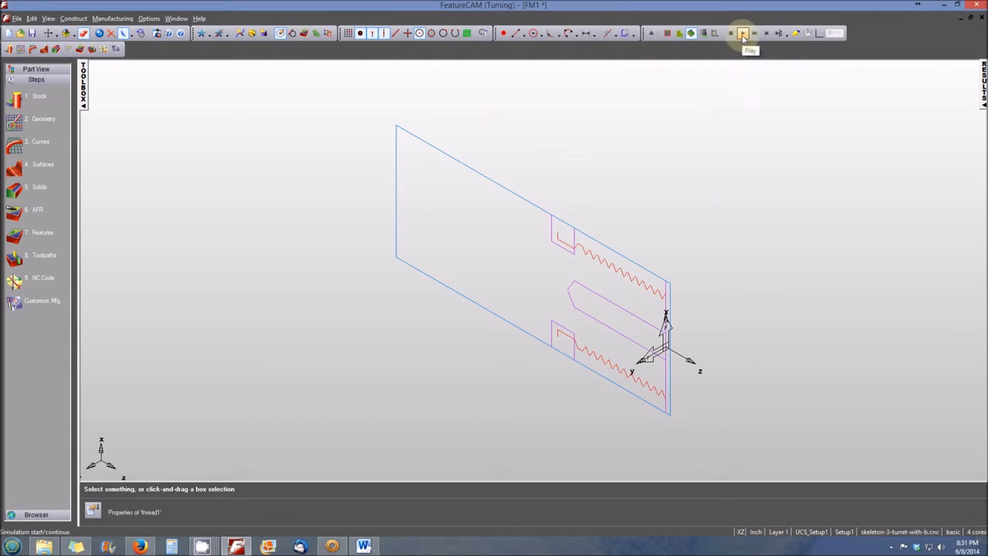
Start the 3D machining simulation to render the finished solid shaft.
left_click(740, 32)
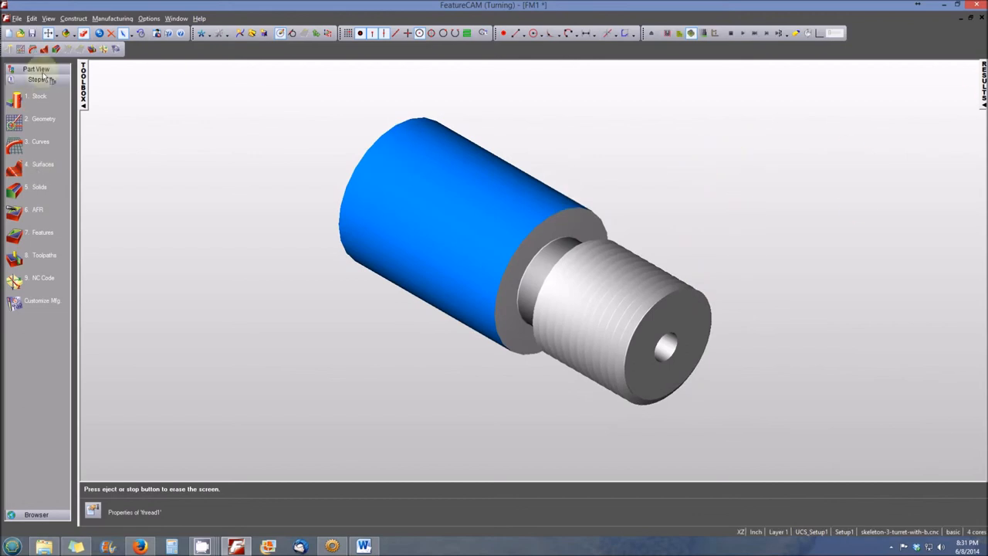
mouse_move(56, 32)
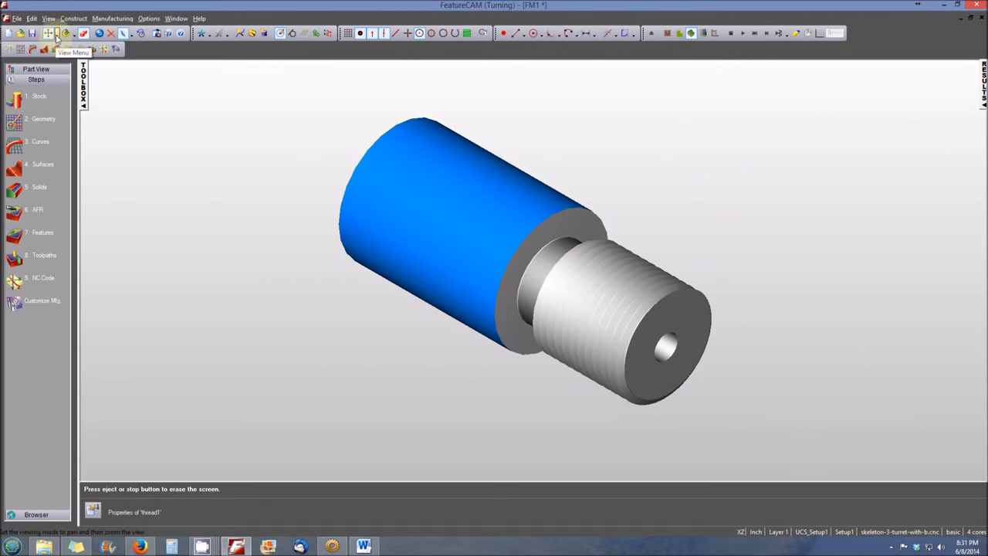
Orbit the simulated shaft with Trackball to view the cut thread and groove side-on.
left_click(49, 32)
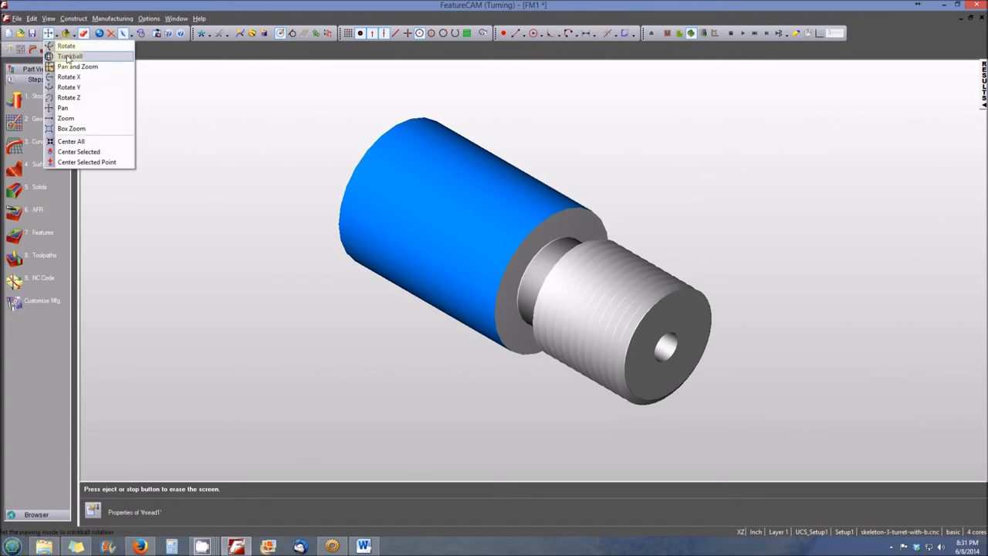
left_click(69, 55)
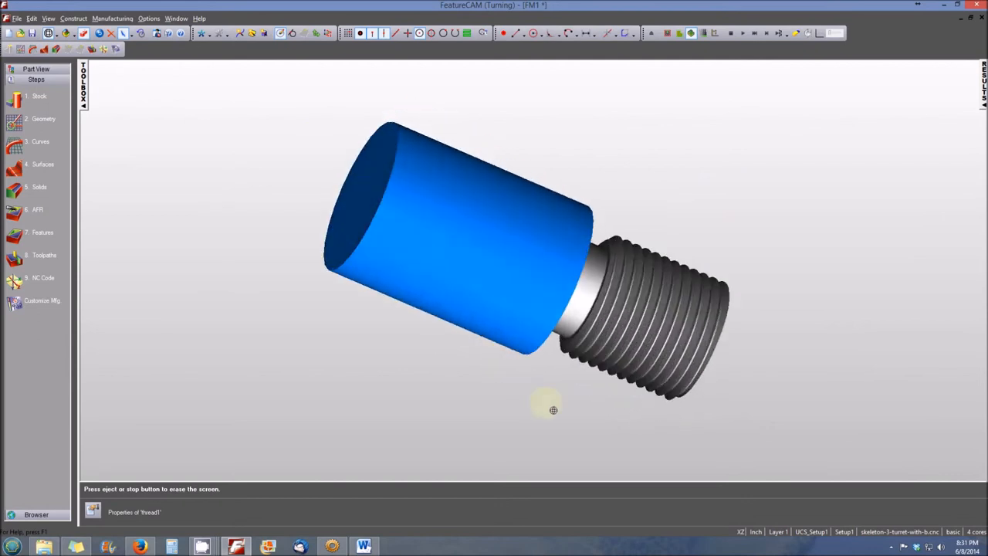
left_click_drag(553, 409, 593, 264)
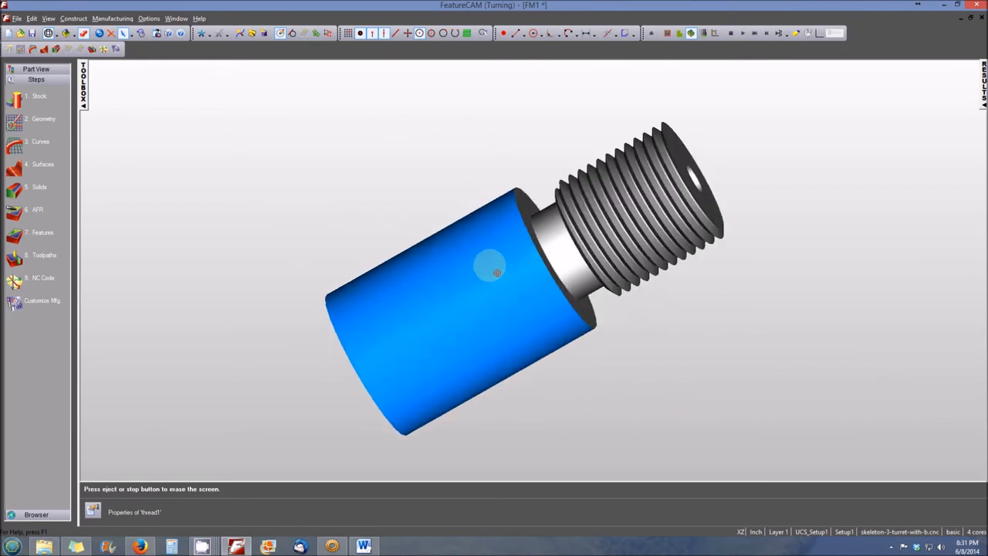
left_click_drag(494, 270, 518, 234)
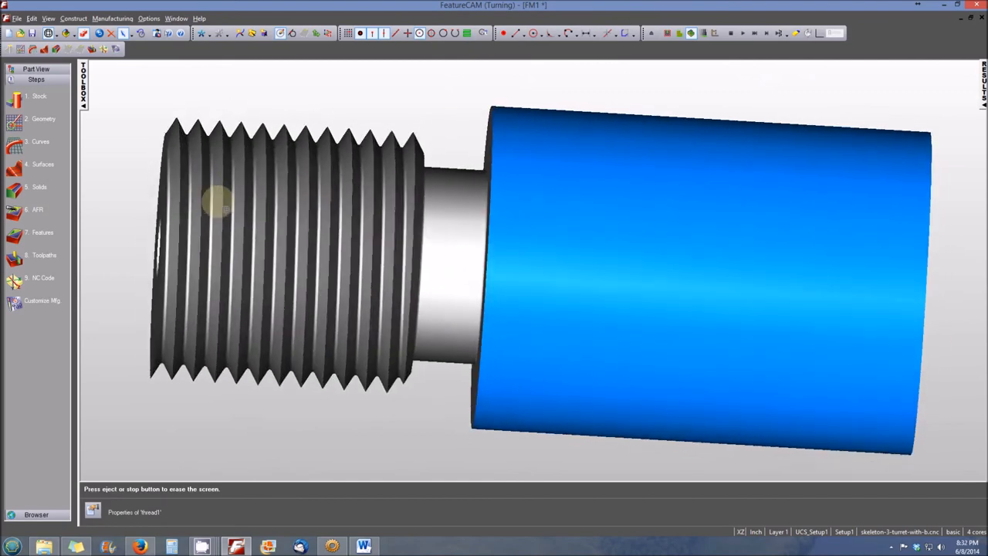
mouse_move(316, 354)
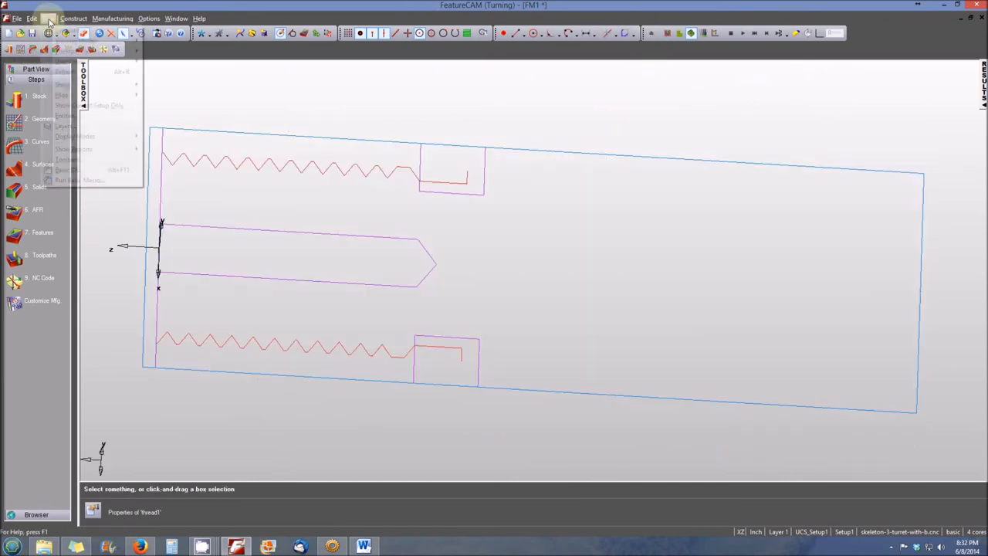
Return to the Front principal view of the shaft outline.
left_click(47, 19)
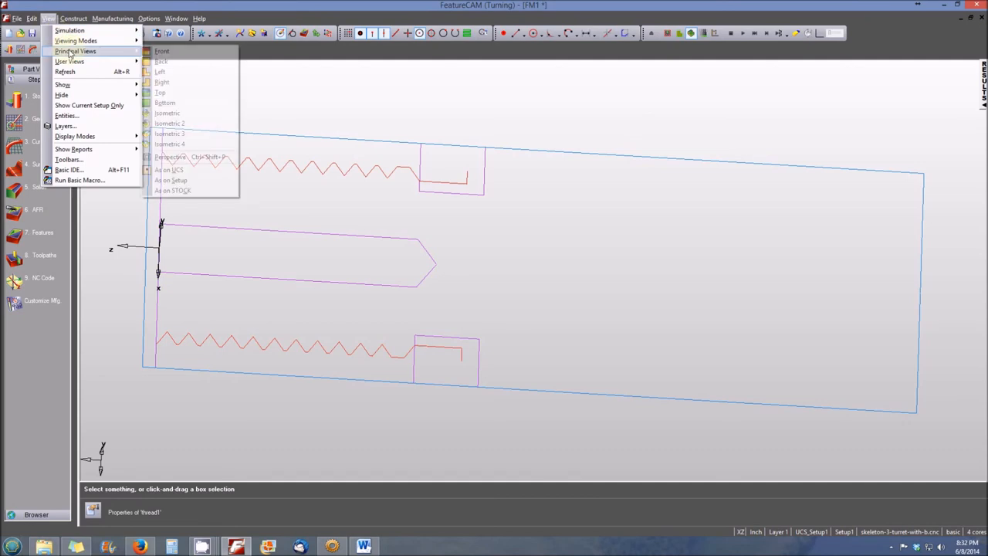
left_click(161, 93)
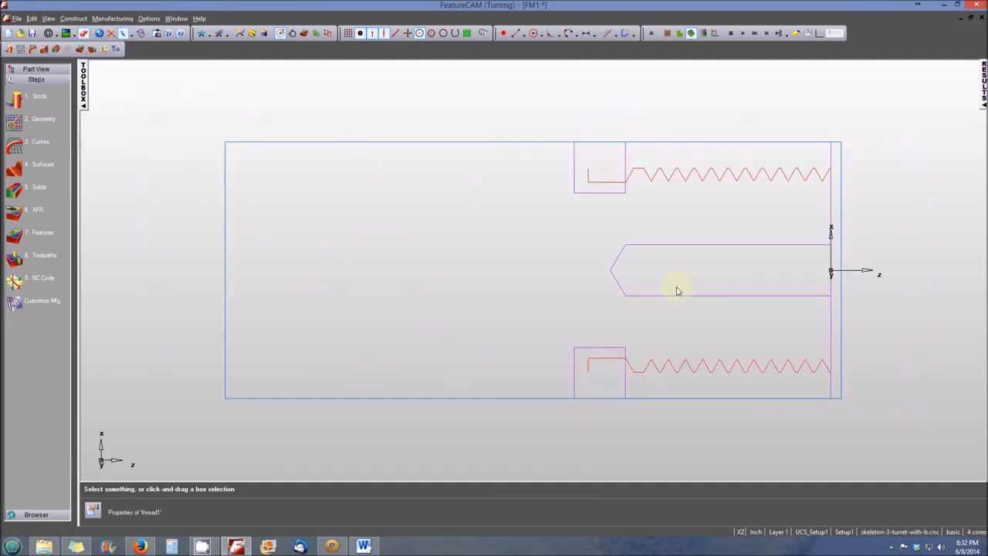
mouse_move(738, 307)
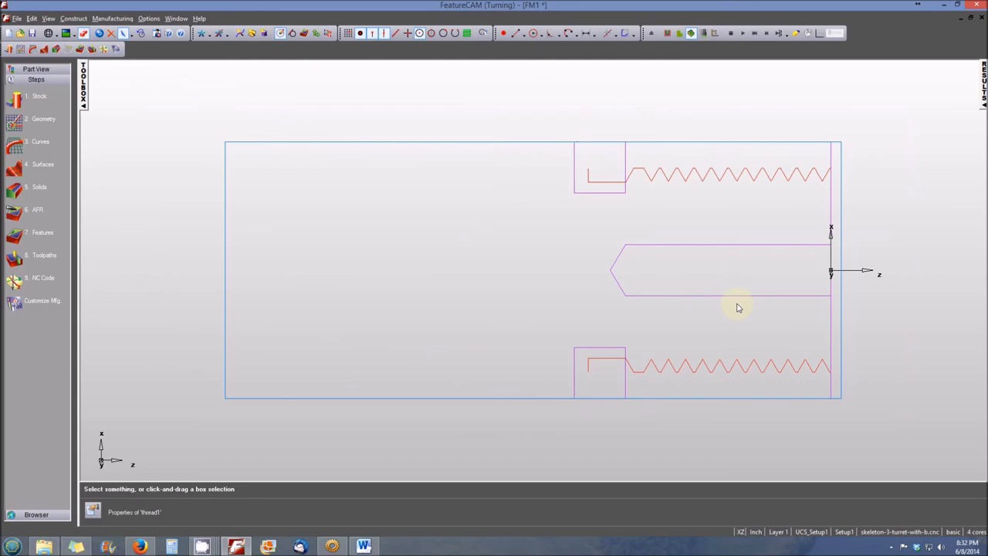
mouse_move(726, 338)
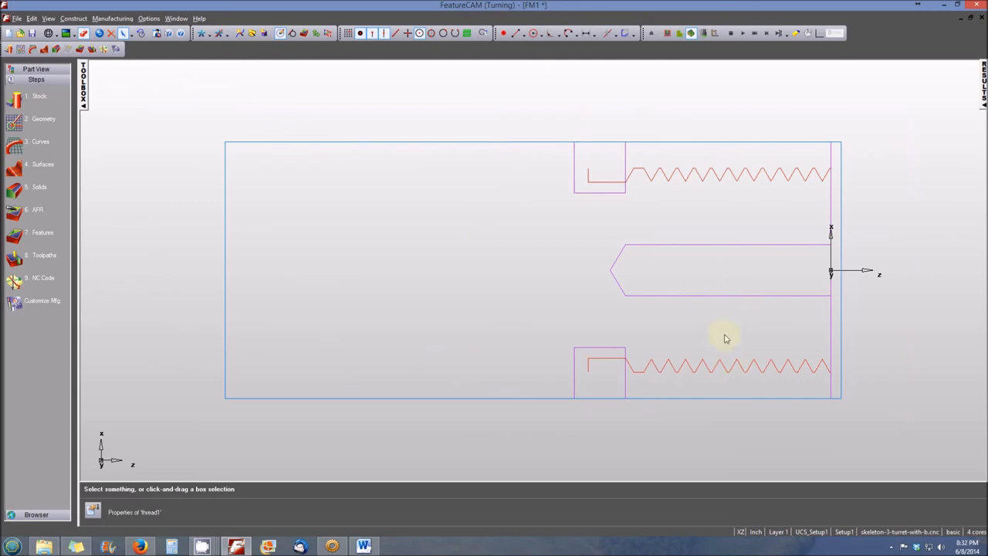
mouse_move(711, 265)
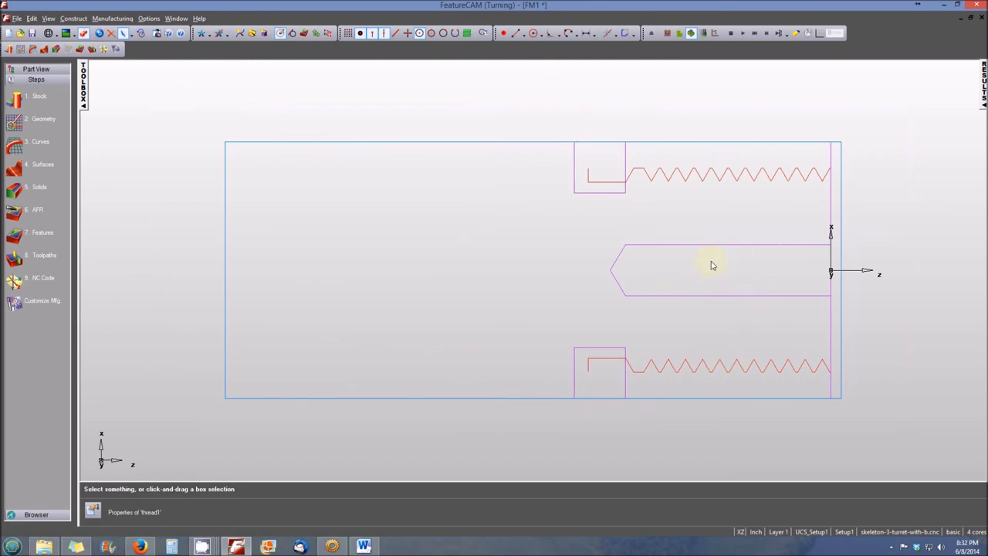